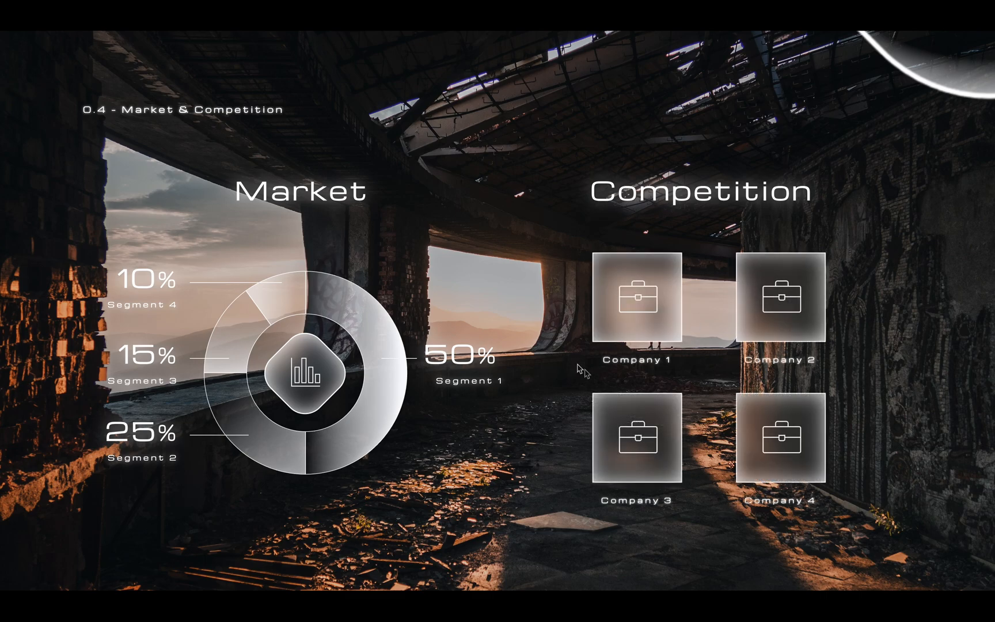
Step: Exit the running slide show back to the Slide Zoom template's editing view
{"action": "key", "text": "Escape"}
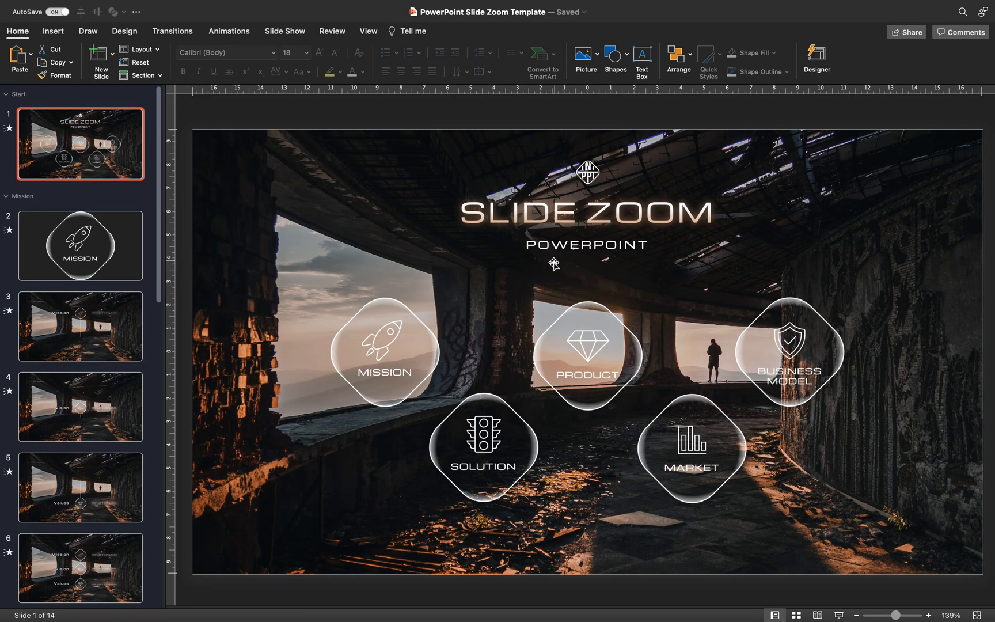
{"action": "mouse_move", "coordinate": [477, 453]}
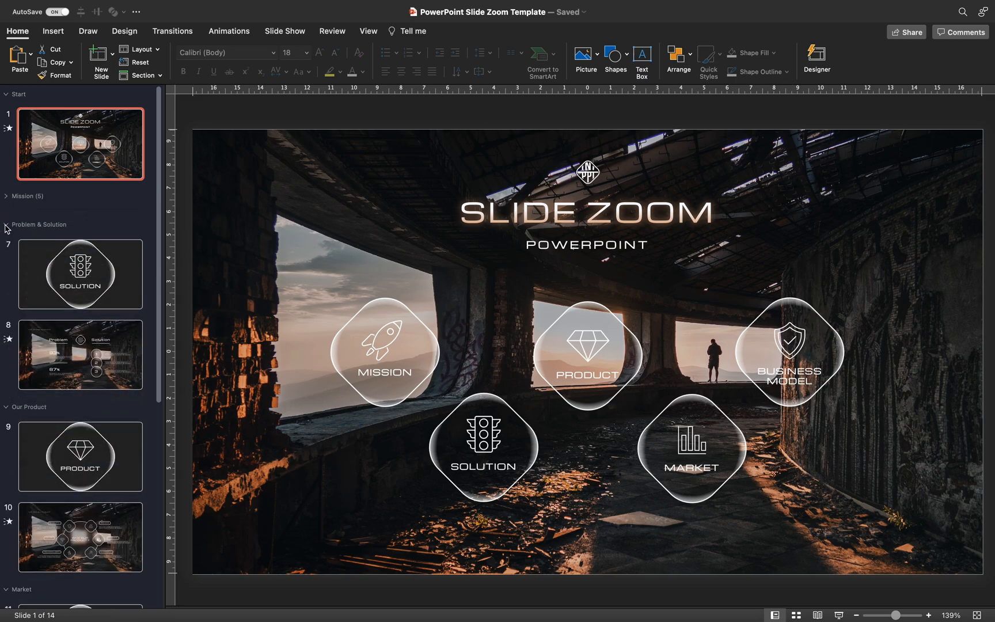
Step: Toggle the Mission section, select the title slide, and list the Insert Zoom options
{"action": "left_click", "coordinate": [6, 225]}
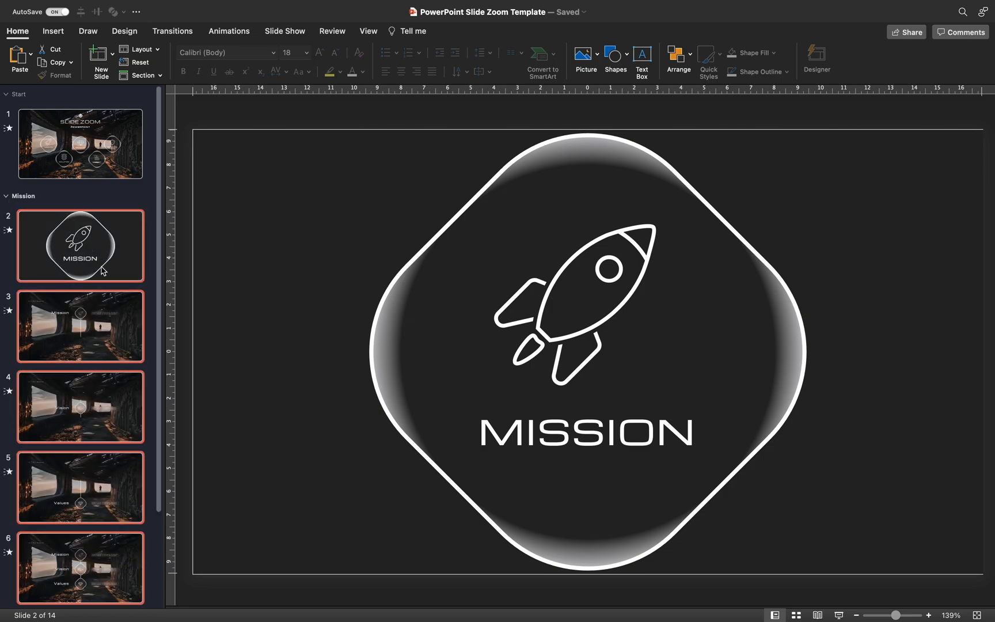
{"action": "left_click", "coordinate": [80, 143]}
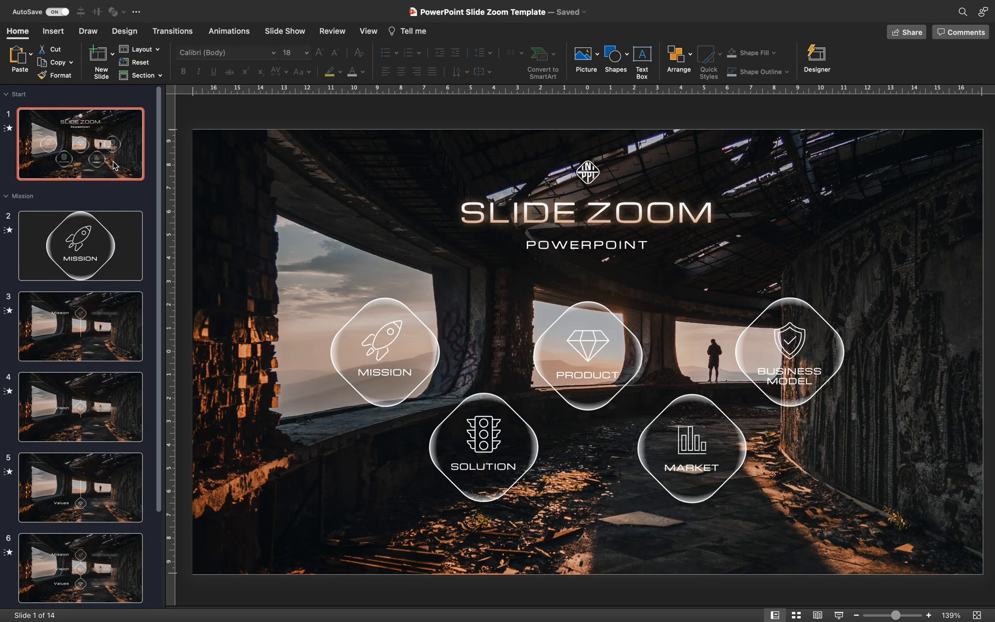
{"action": "mouse_move", "coordinate": [764, 372]}
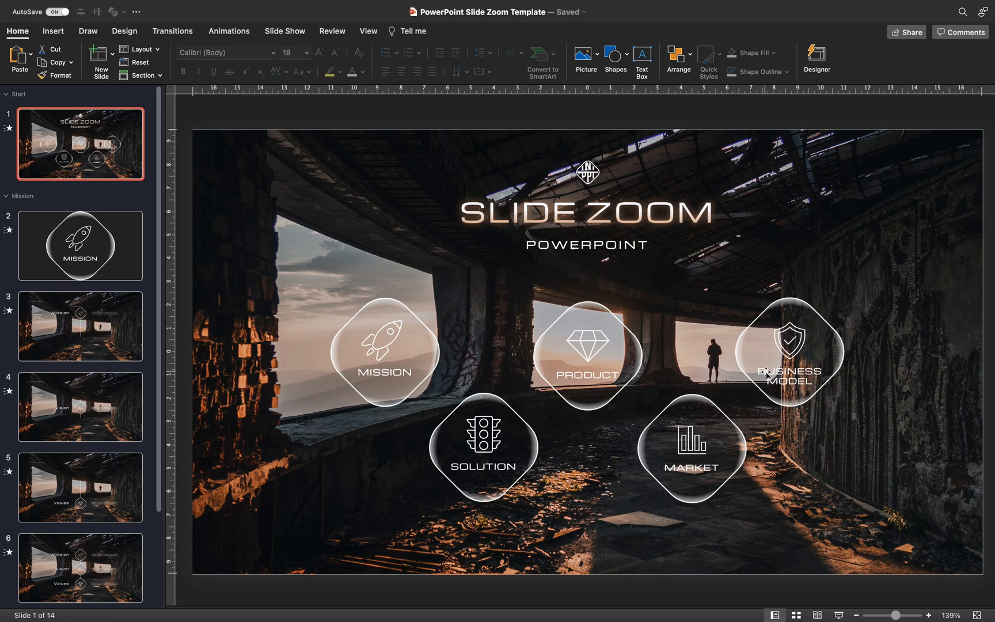
{"action": "left_click", "coordinate": [53, 31]}
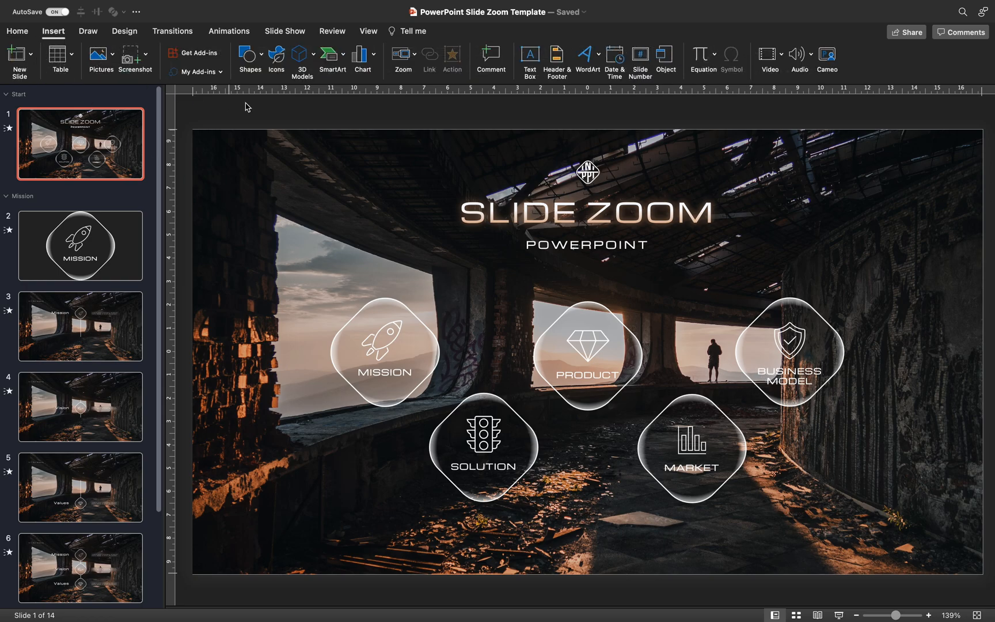
{"action": "left_click", "coordinate": [410, 53]}
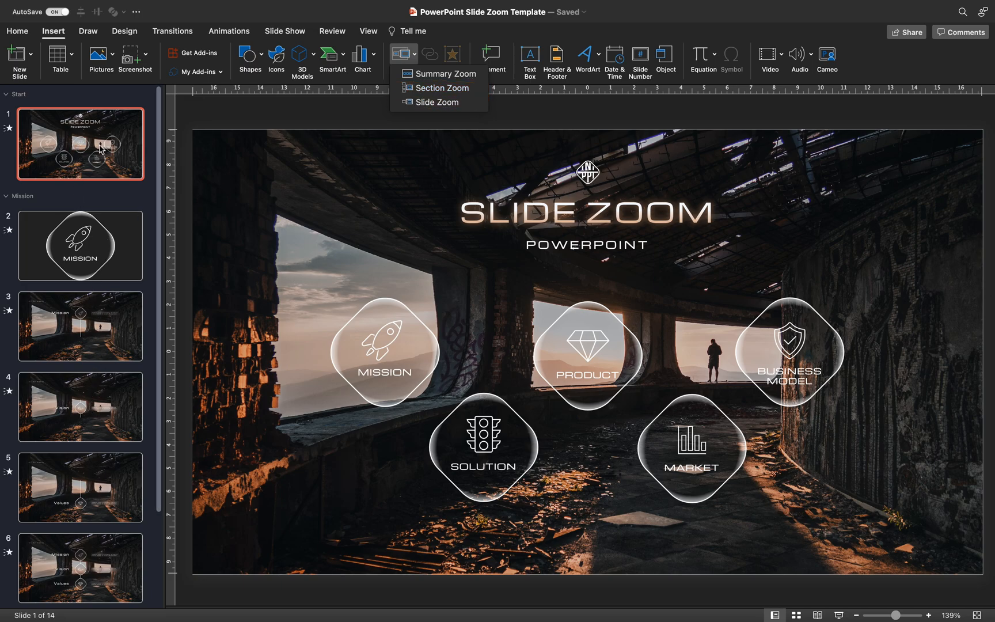
{"action": "mouse_move", "coordinate": [465, 92]}
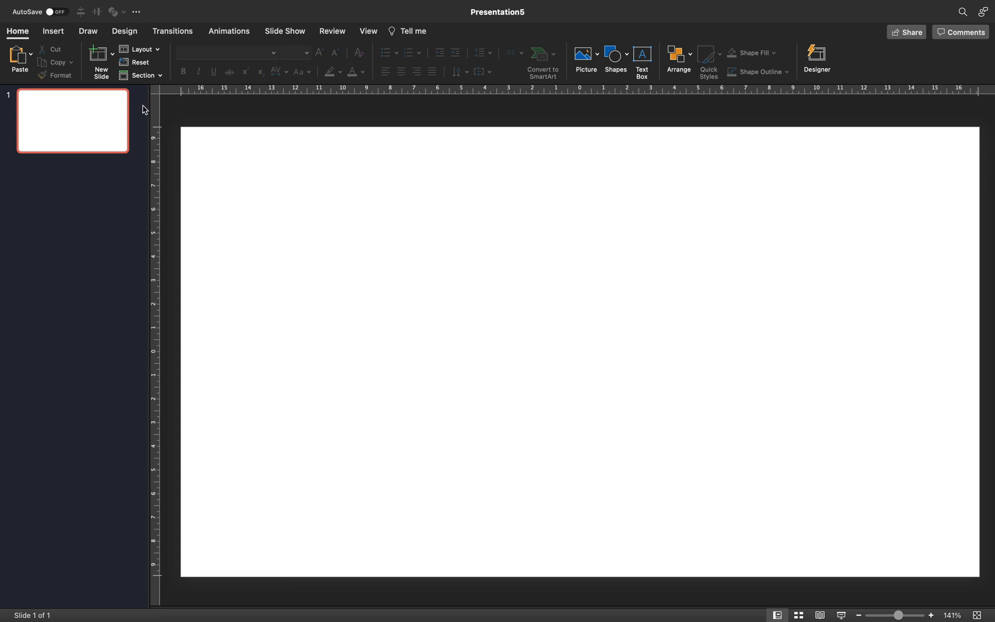
Step: Insert the downloaded ruined-hall JPG onto the new presentation's slide
{"action": "left_click", "coordinate": [95, 54]}
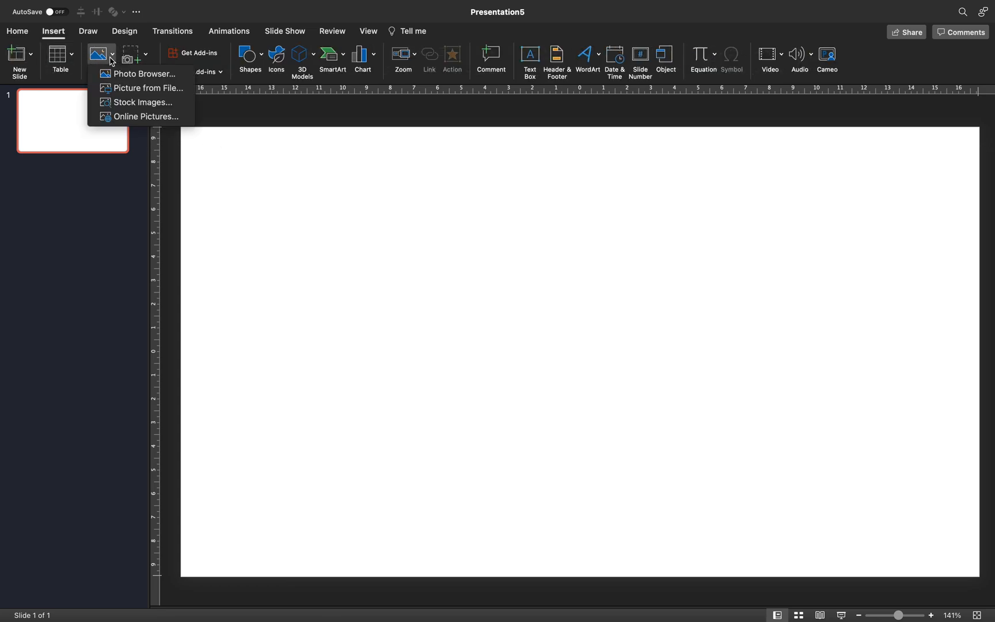
{"action": "left_click", "coordinate": [147, 88]}
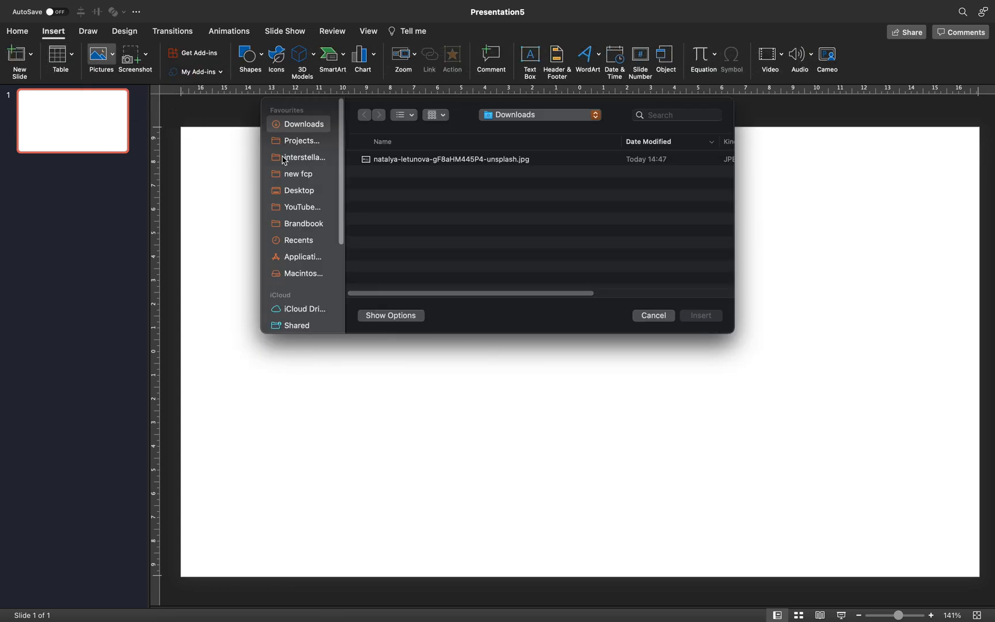
{"action": "left_click", "coordinate": [451, 158]}
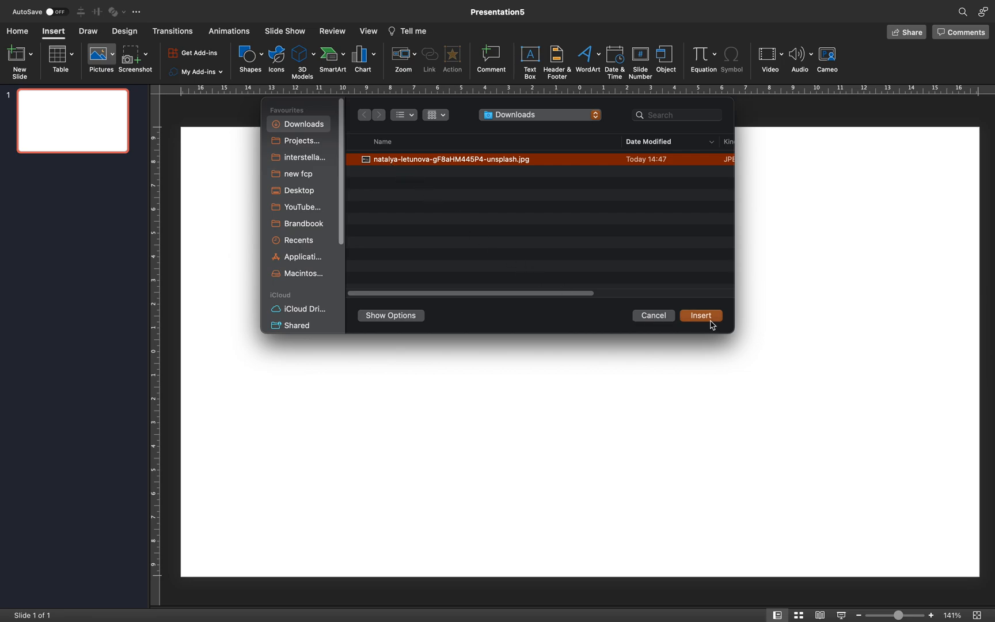
{"action": "left_click", "coordinate": [701, 315]}
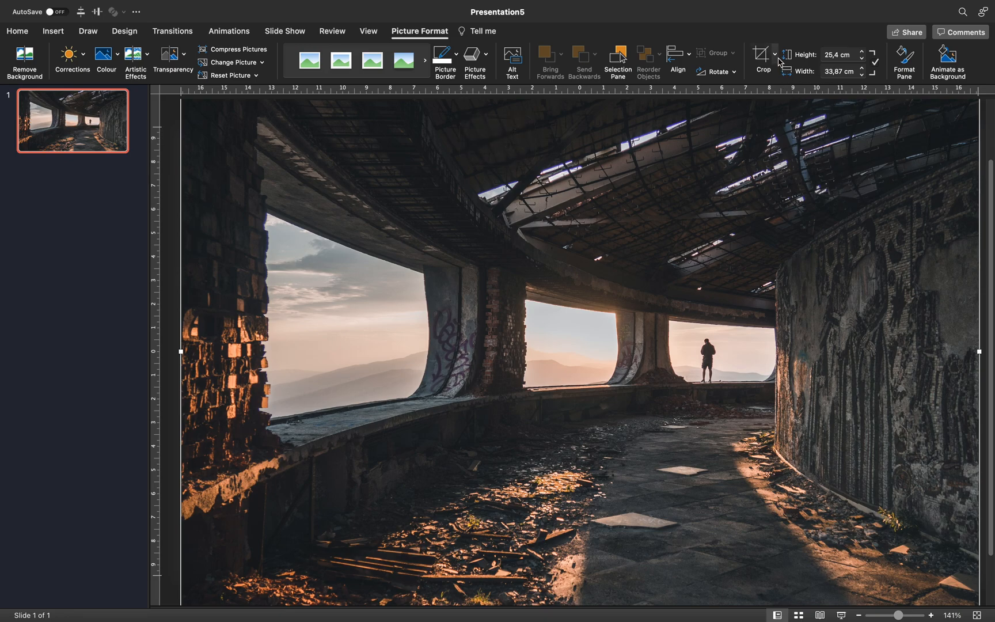
Step: Crop the hall photo to a 16:9 aspect ratio
{"action": "left_click", "coordinate": [775, 55]}
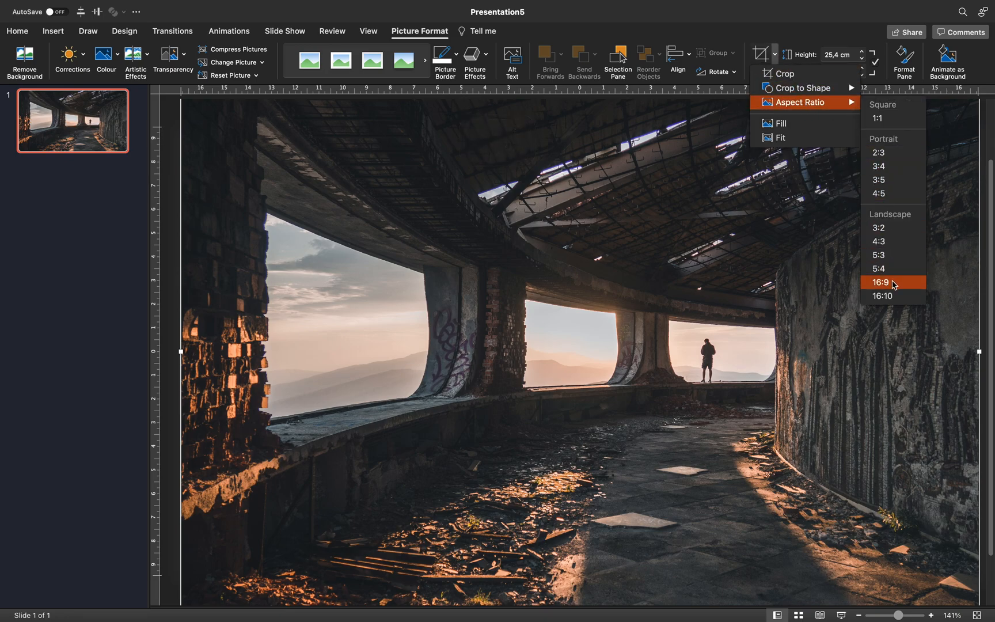
{"action": "left_click", "coordinate": [880, 282]}
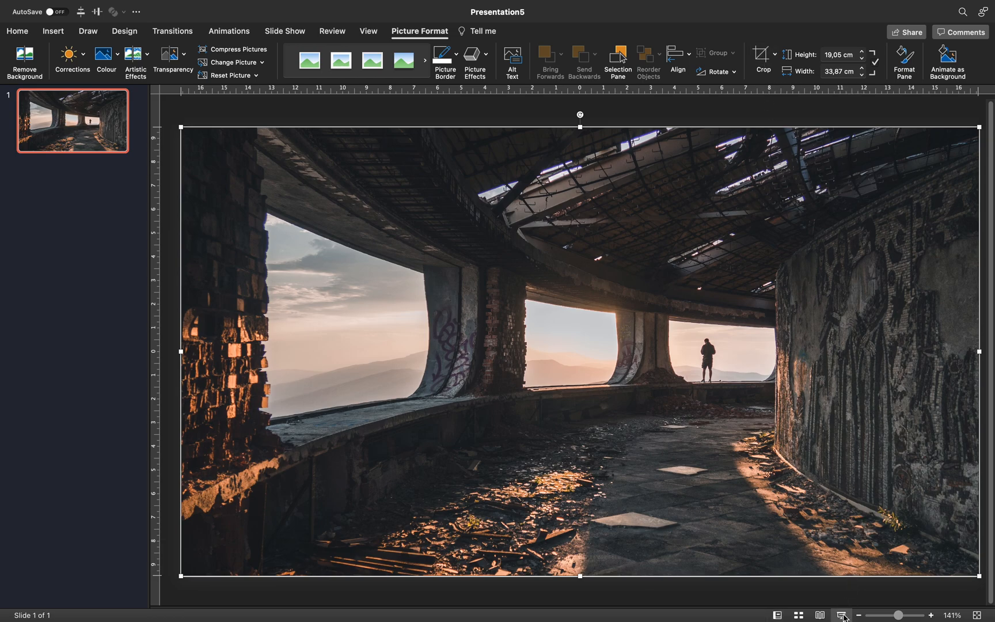
{"action": "mouse_move", "coordinate": [569, 303]}
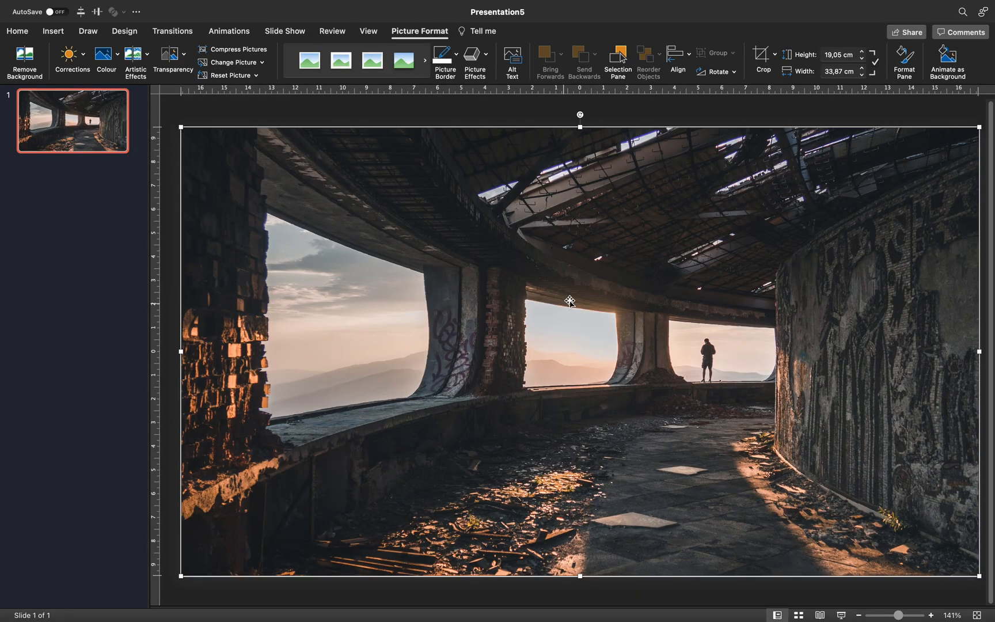
Step: Darken the photo by lowering Brightness under Format Picture's Picture Corrections
{"action": "right_click", "coordinate": [570, 301]}
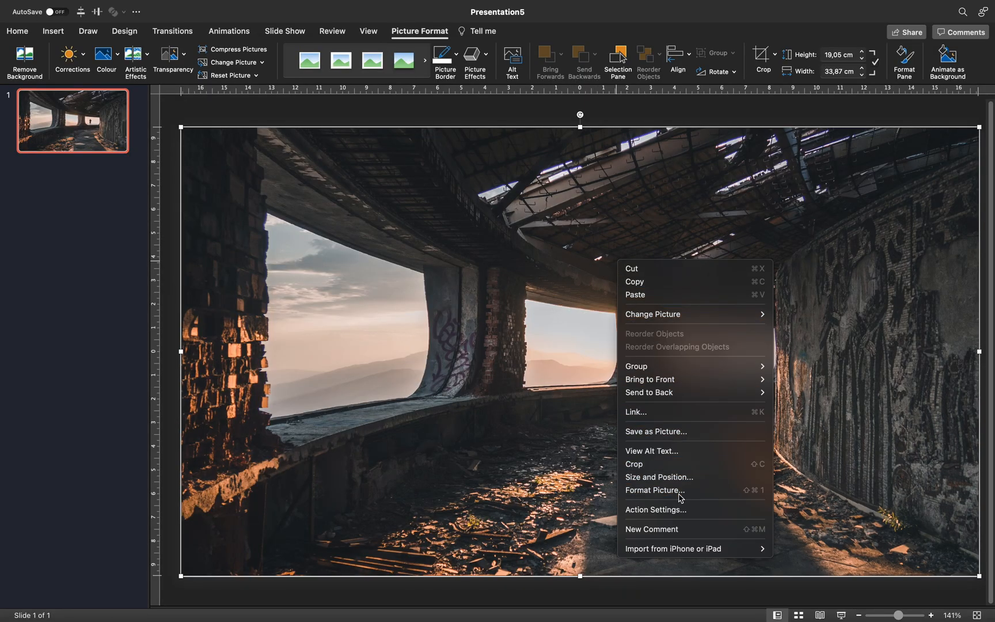
{"action": "left_click", "coordinate": [655, 490]}
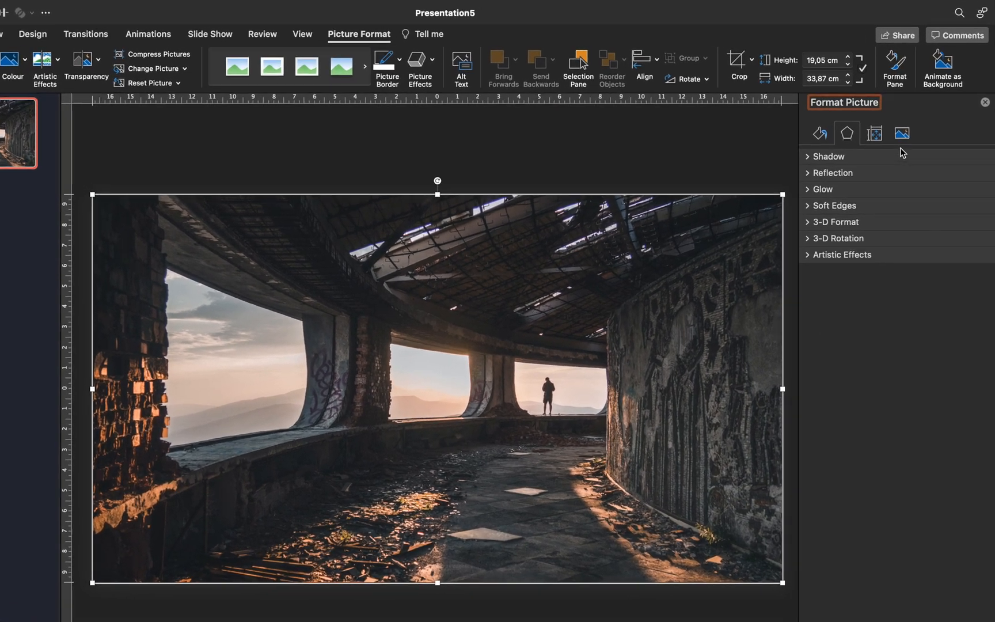
{"action": "left_click", "coordinate": [901, 133]}
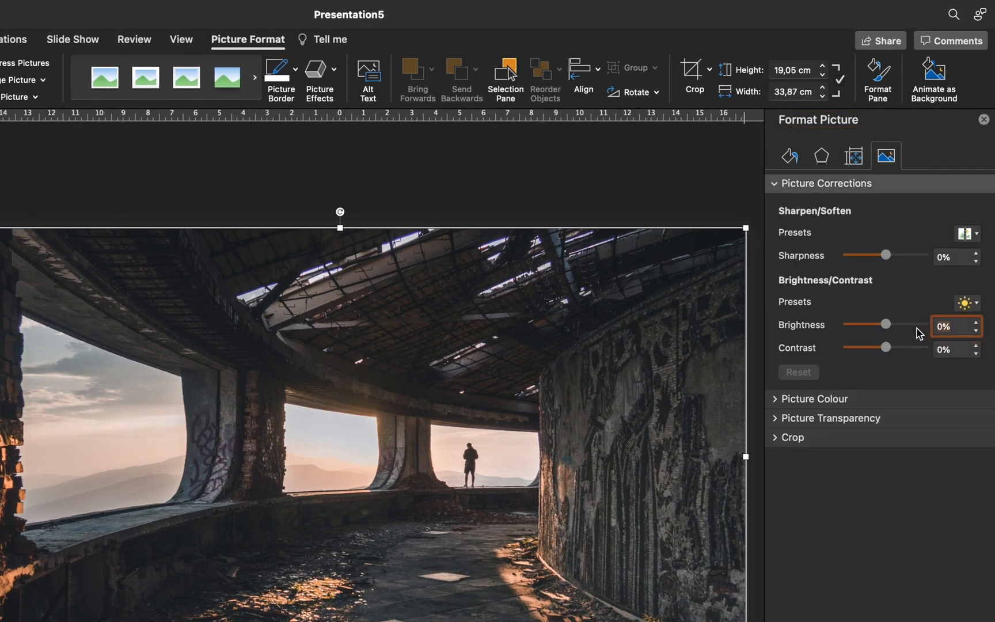
{"action": "key", "text": "tab"}
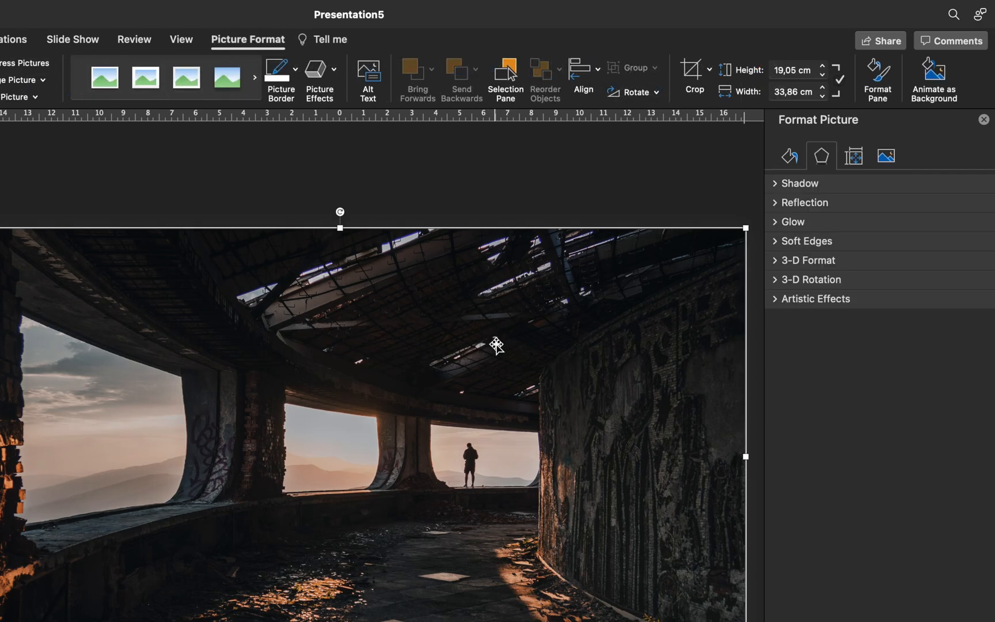
Step: Apply the Blur artistic effect to the photo with a radius of 100
{"action": "left_click", "coordinate": [815, 298]}
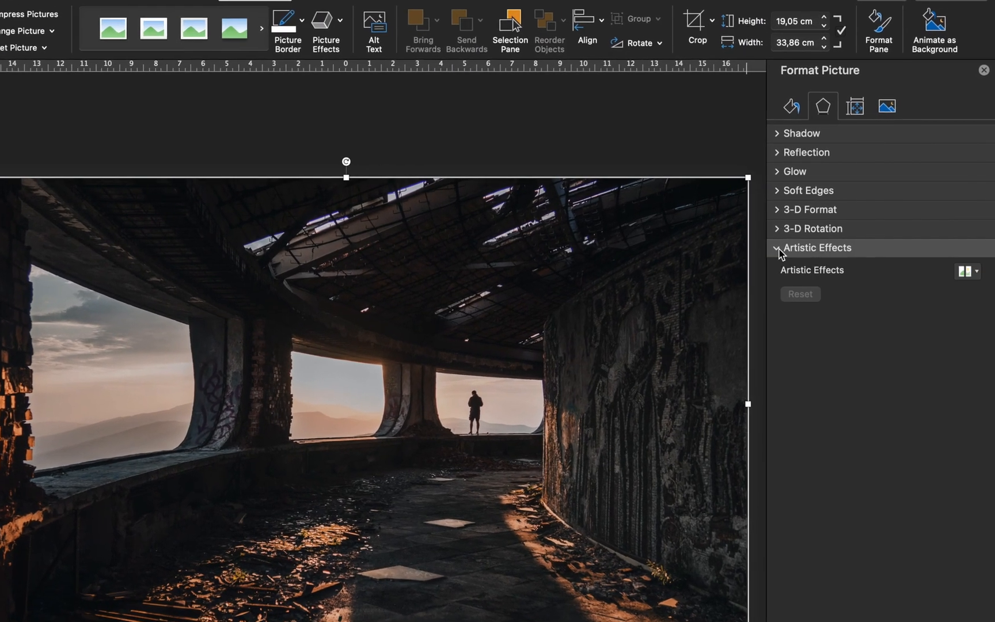
{"action": "left_click", "coordinate": [968, 272]}
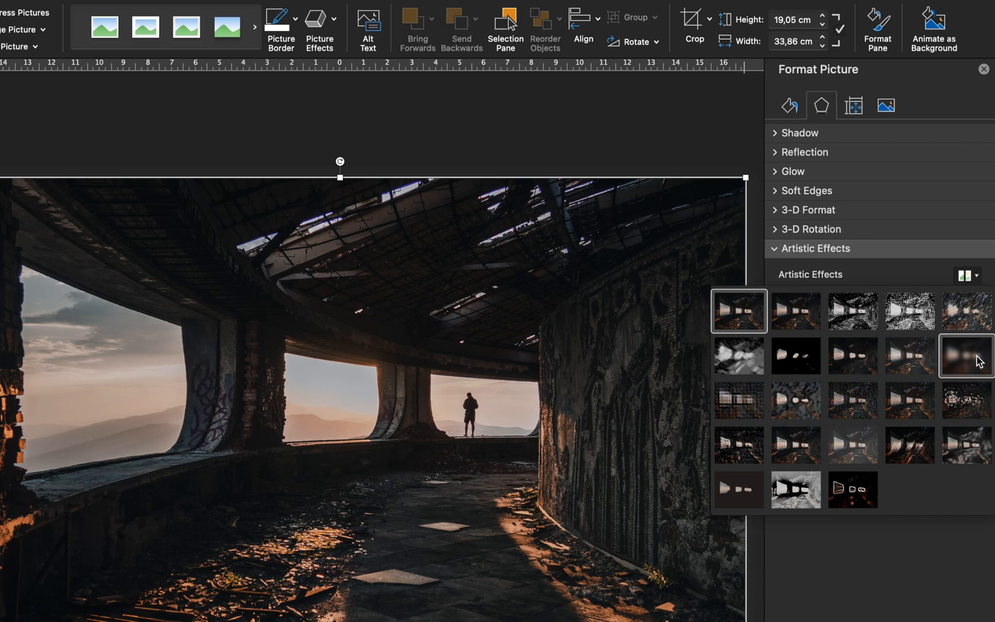
{"action": "left_click", "coordinate": [963, 356]}
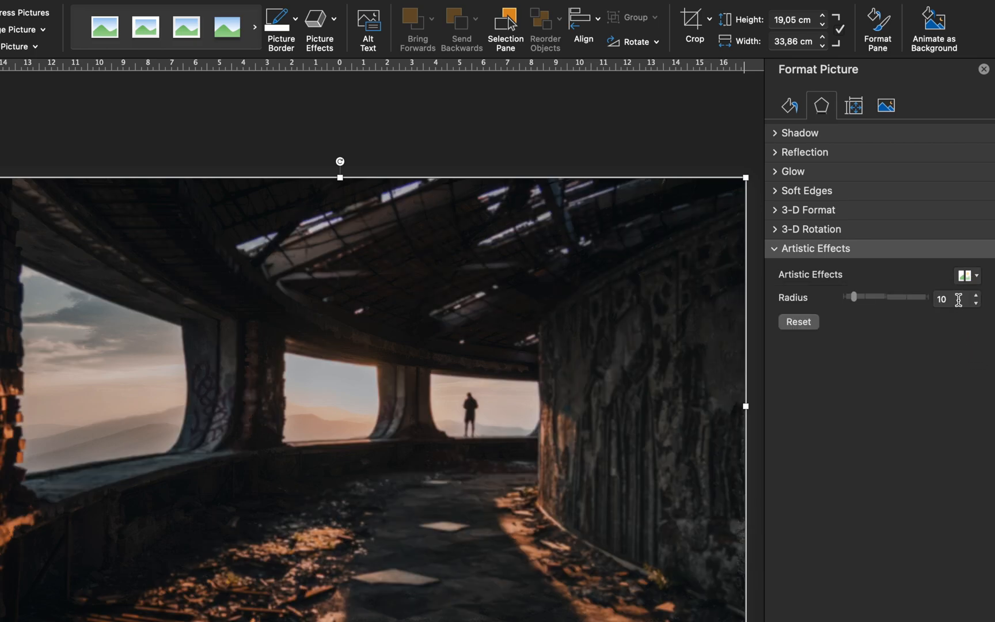
{"action": "key", "text": "Tab"}
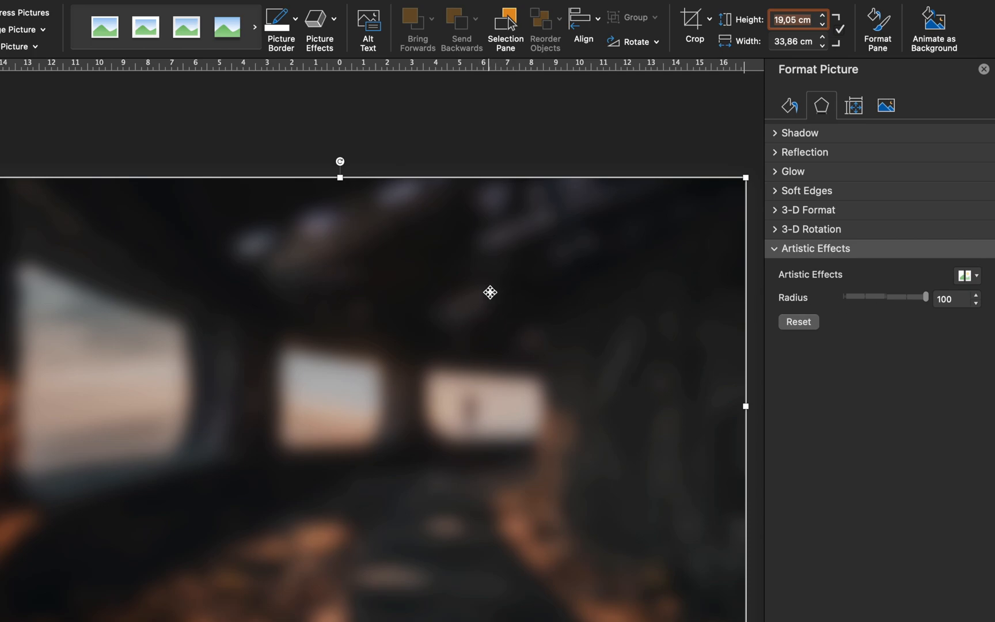
{"action": "mouse_move", "coordinate": [528, 318]}
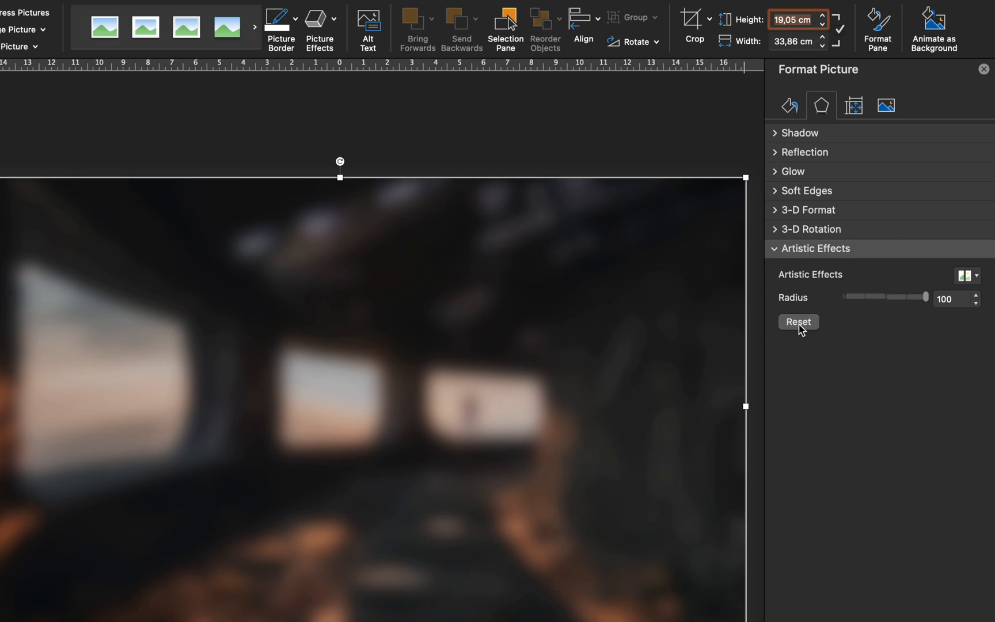
{"action": "left_click", "coordinate": [799, 322]}
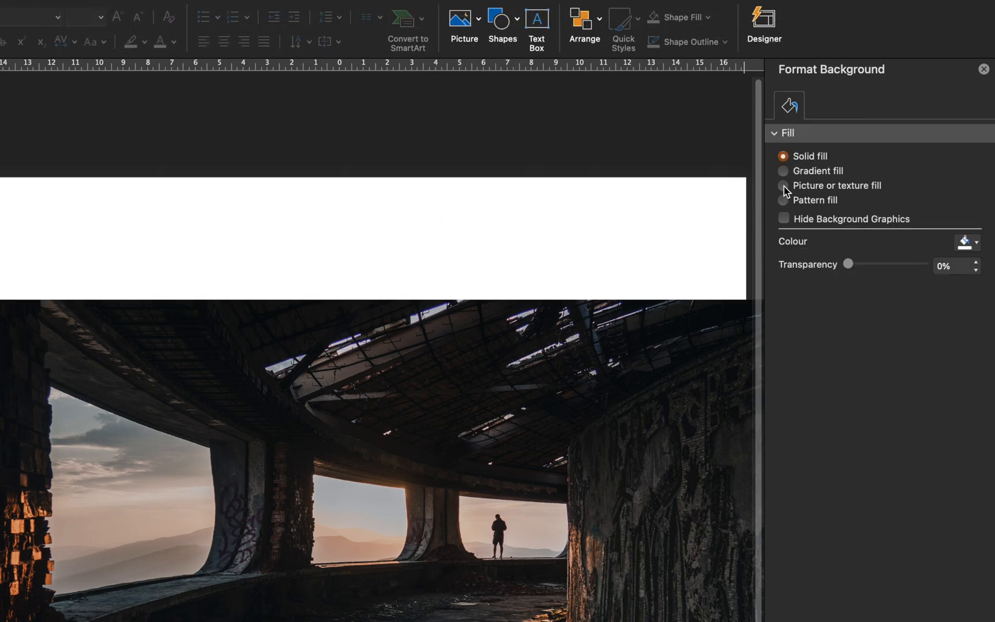
Step: Set the slide background to a picture fill using the ruined-building photo
{"action": "left_click", "coordinate": [783, 185]}
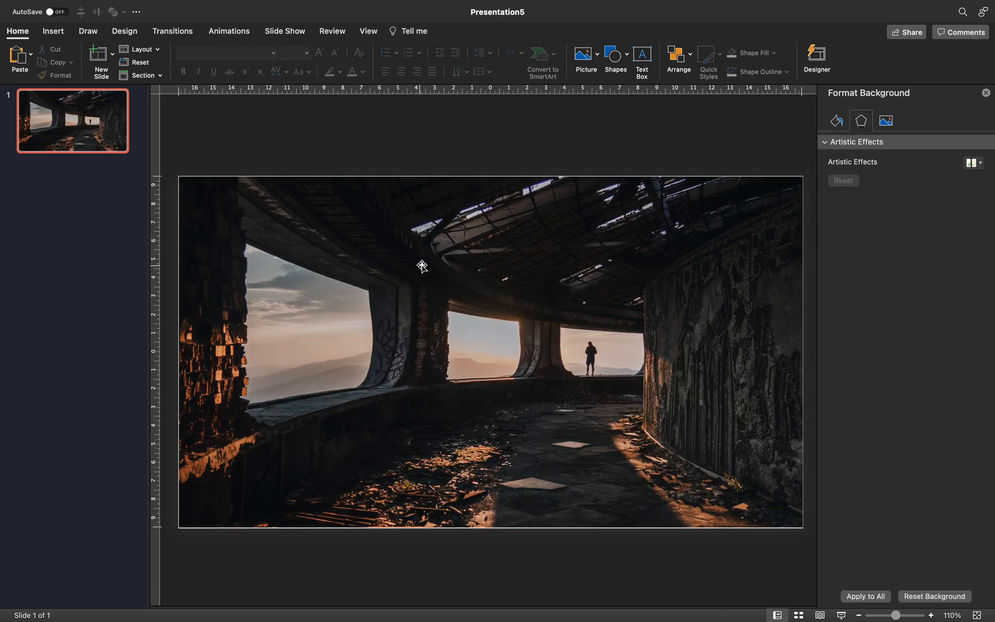
{"action": "left_click", "coordinate": [53, 31]}
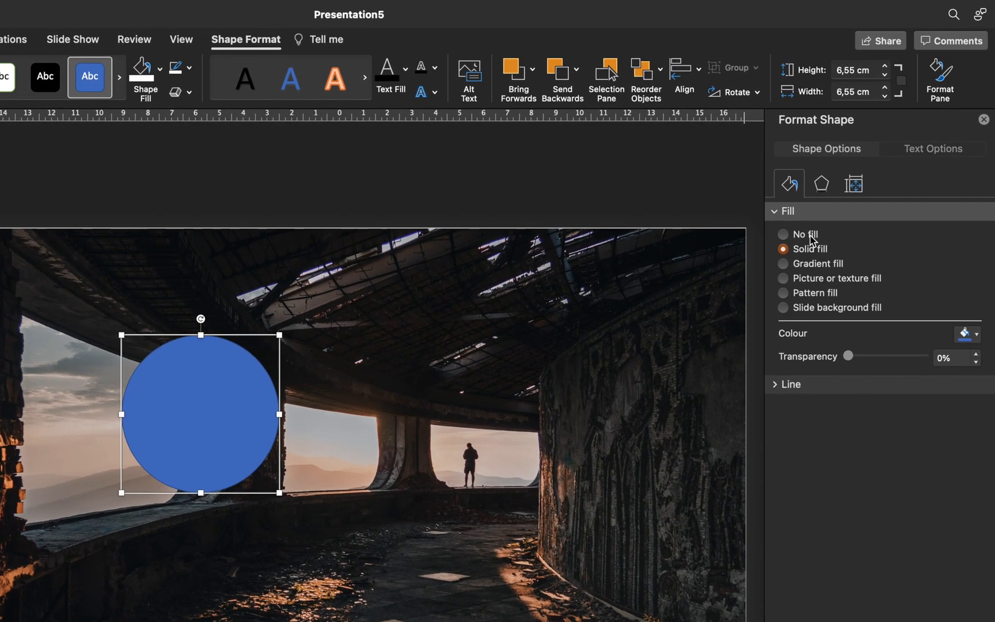
Step: Fill the circle with the slide background and move it over the central windows
{"action": "left_click", "coordinate": [782, 308]}
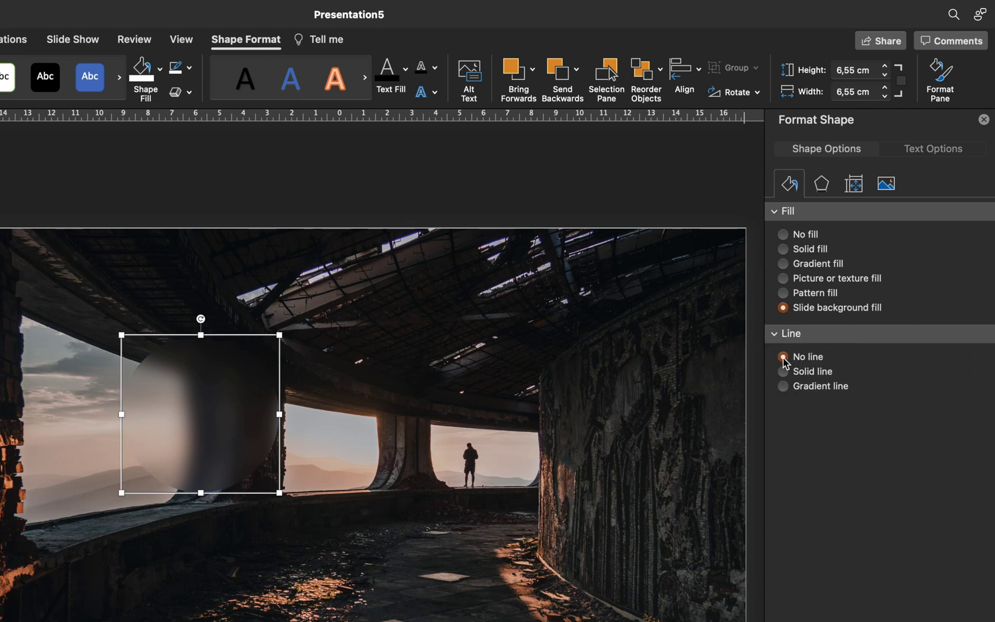
{"action": "left_click_drag", "start_coordinate": [199, 413], "coordinate": [353, 460]}
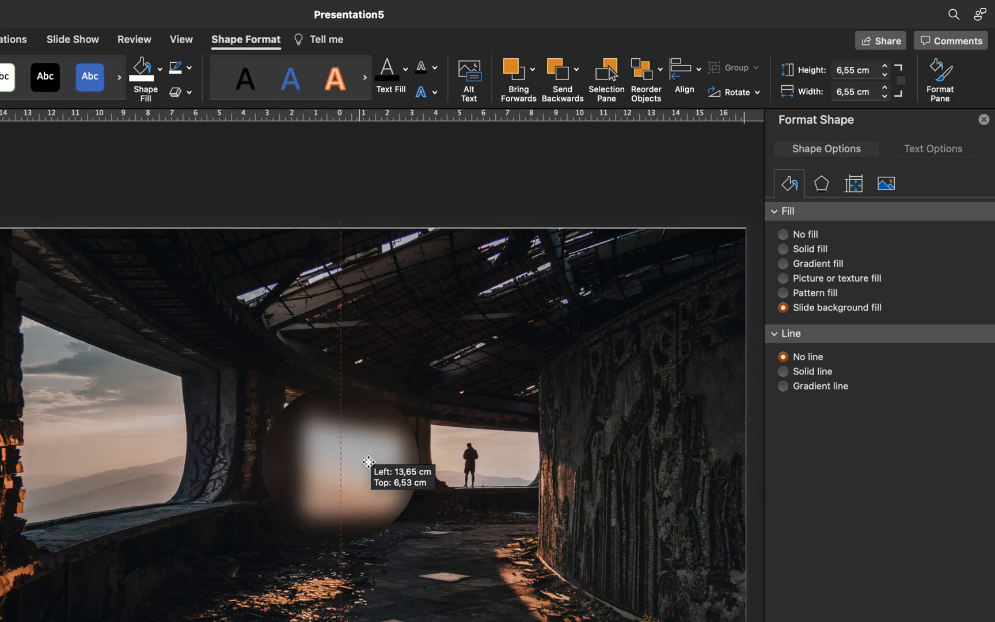
{"action": "left_click_drag", "start_coordinate": [367, 461], "coordinate": [166, 431]}
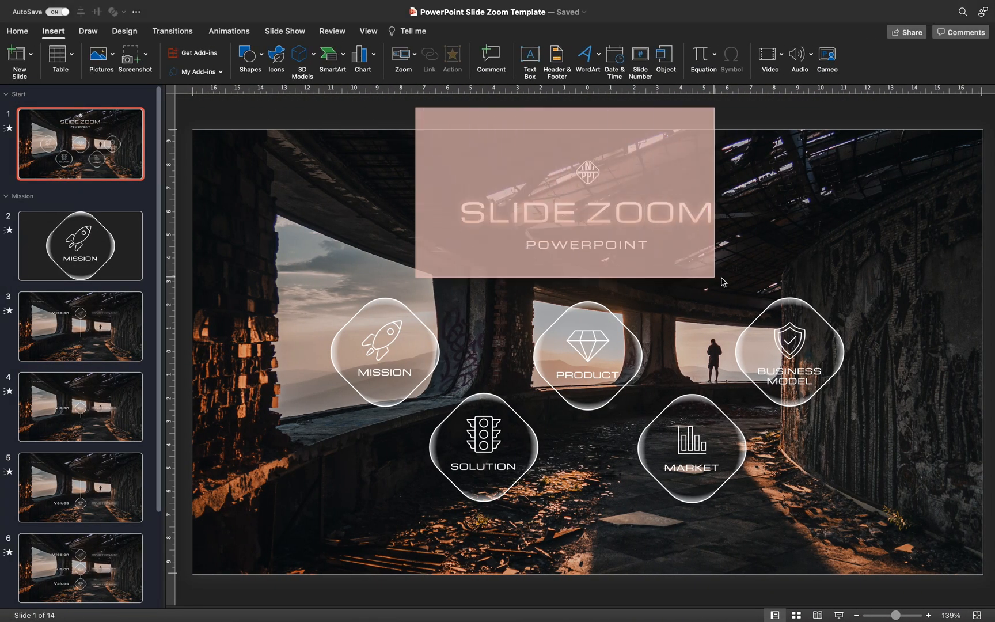
Step: Copy the SLIDE ZOOM POWERPOINT title and logo group from the template
{"action": "left_click", "coordinate": [563, 213]}
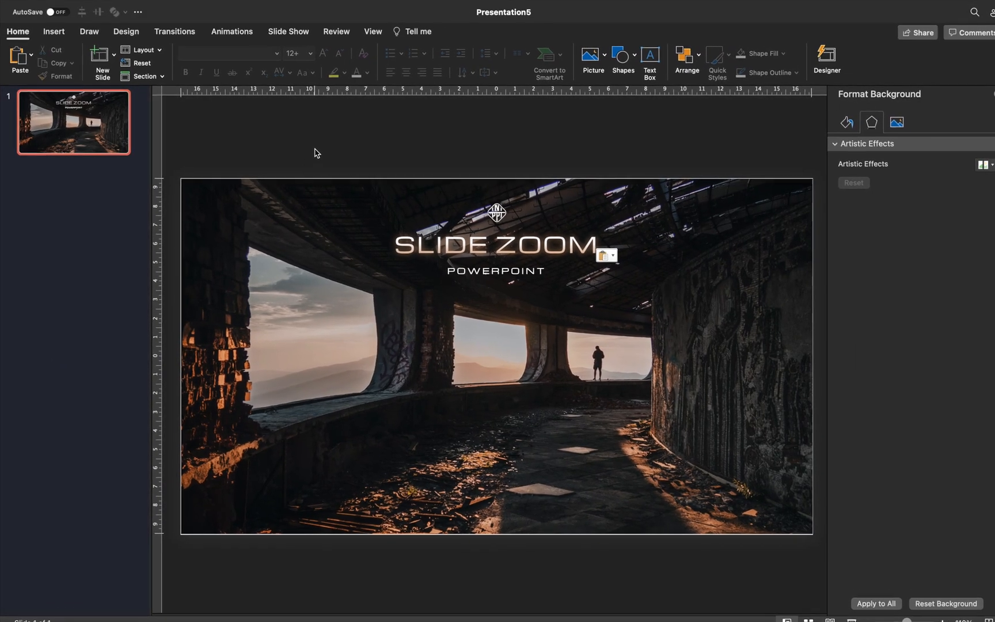
Step: Add a Mission section after slide 1 and a new slide inside it
{"action": "right_click", "coordinate": [73, 121]}
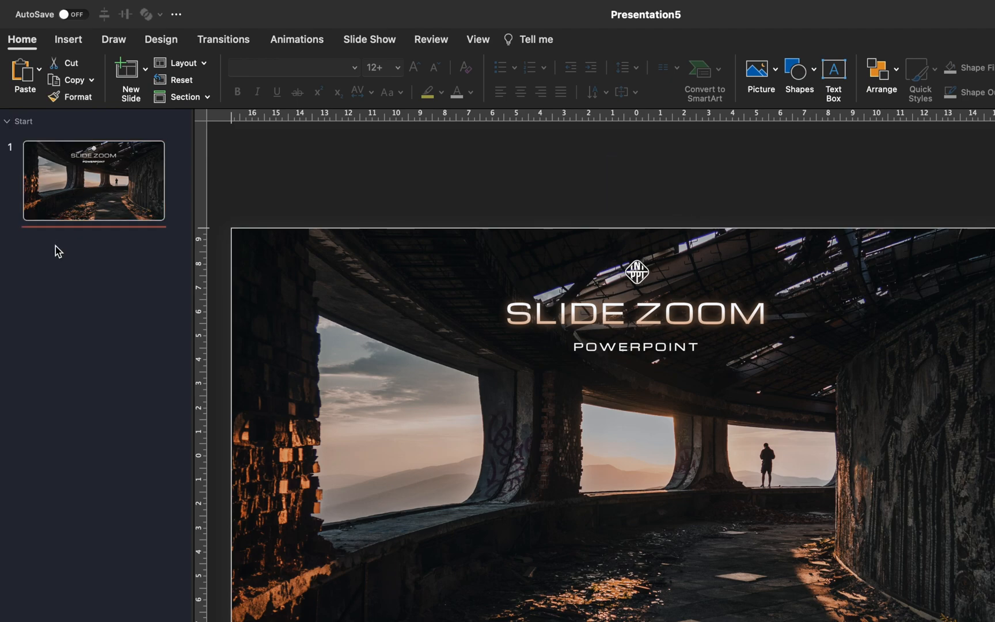
{"action": "left_click", "coordinate": [184, 96]}
{"action": "type", "text": "Mission"}
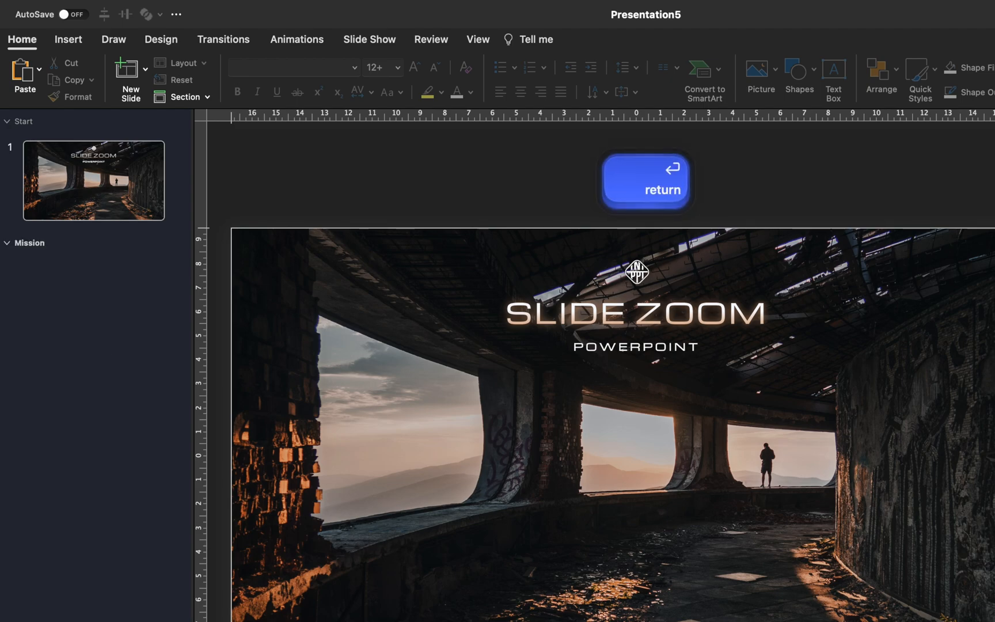
{"action": "left_click", "coordinate": [131, 78]}
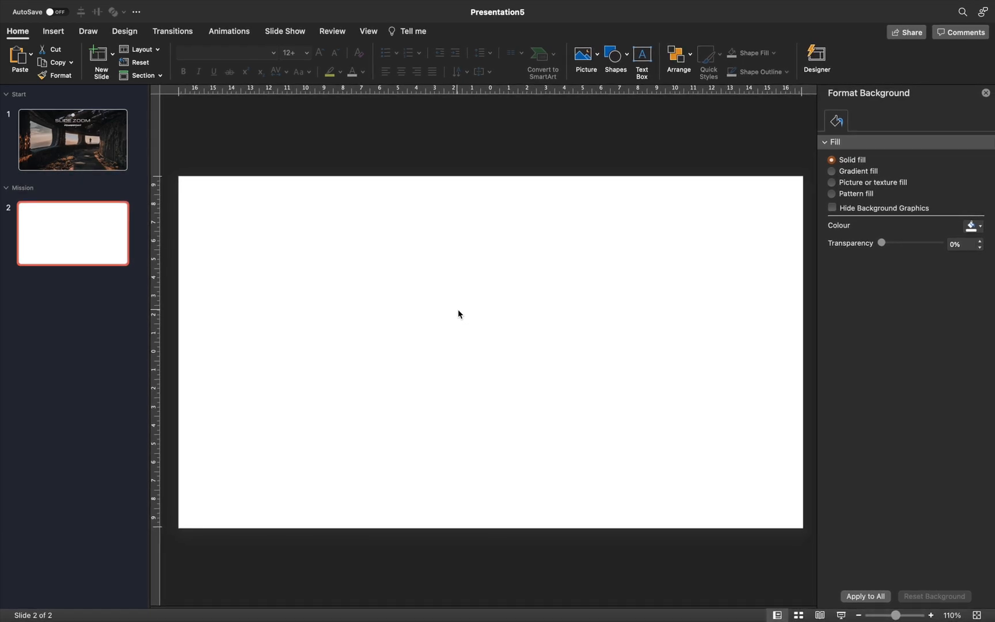
Step: Give slide 2 a dark grey solid background fill
{"action": "left_click", "coordinate": [978, 226]}
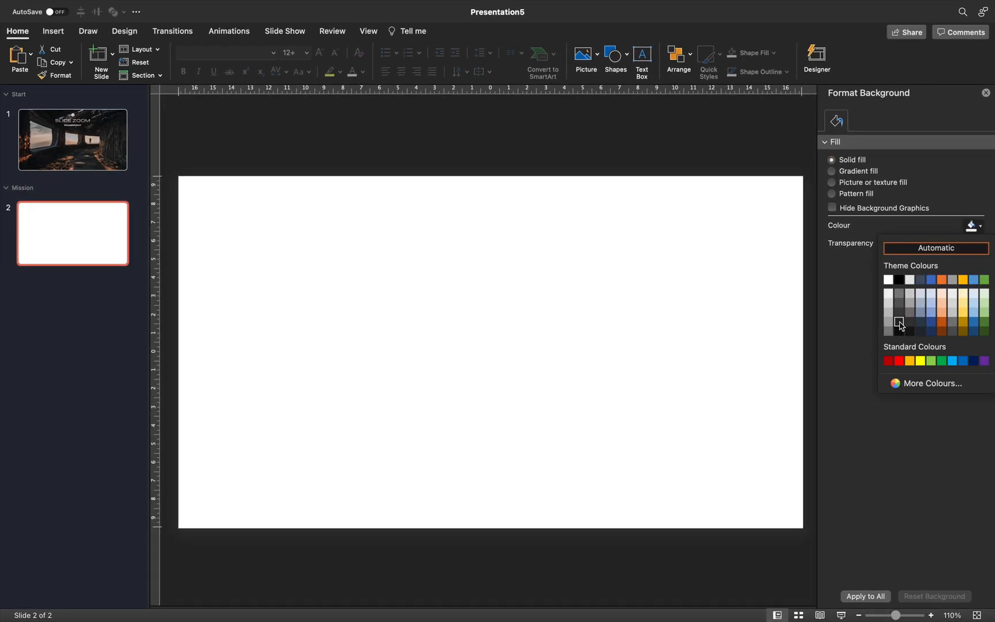
{"action": "left_click", "coordinate": [898, 320]}
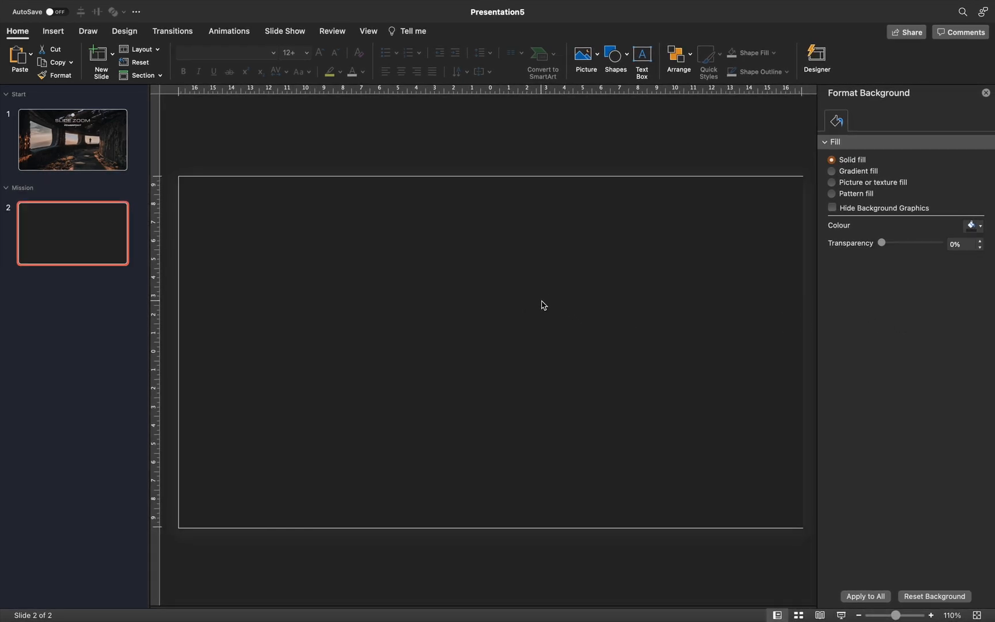
{"action": "left_click", "coordinate": [53, 31]}
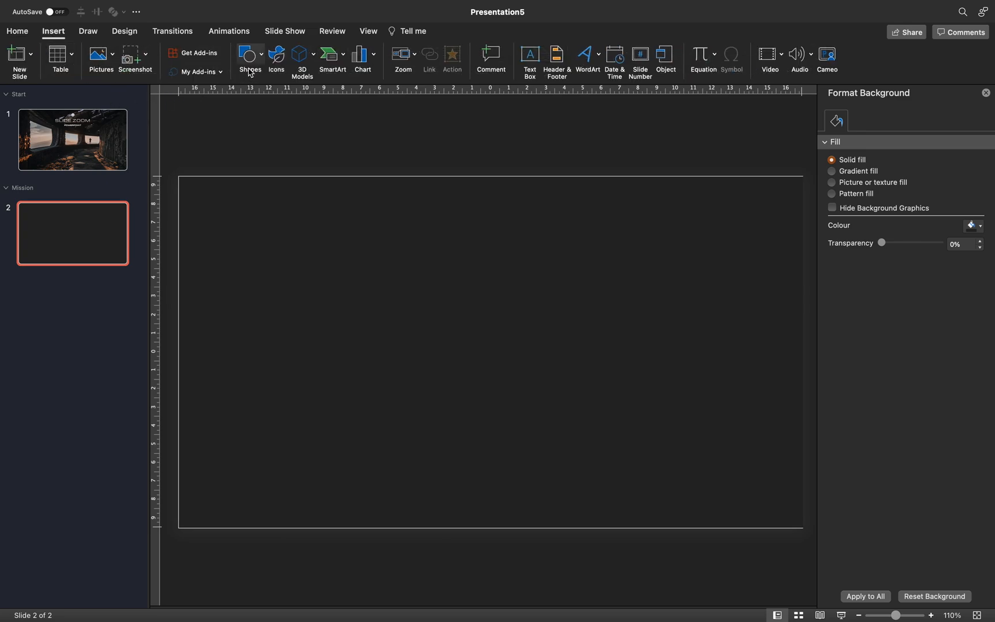
Step: Draw a large rounded square on slide 2 and give it a thick white outline
{"action": "left_click", "coordinate": [246, 55]}
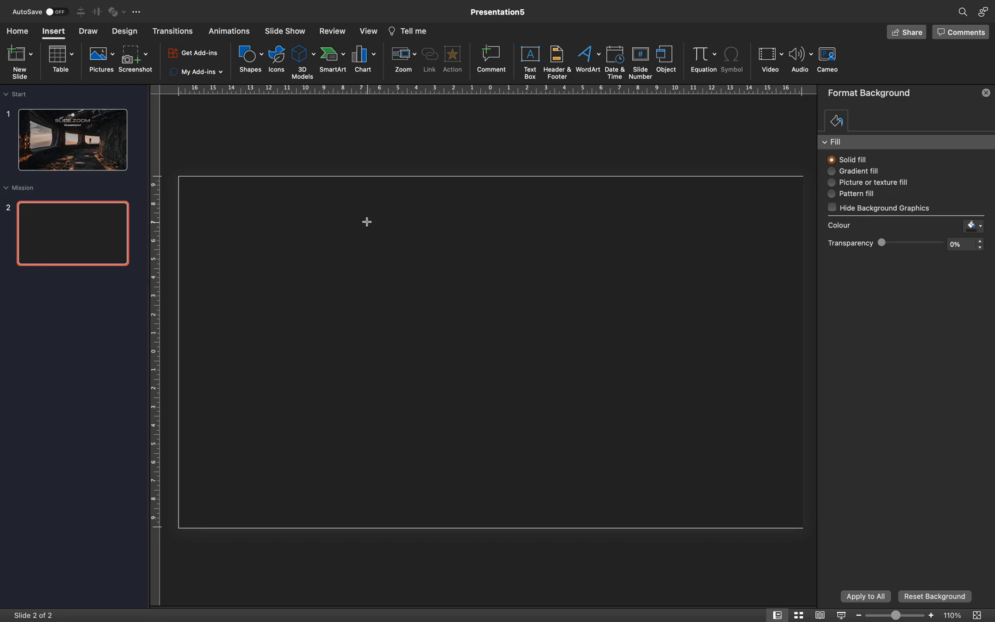
{"action": "left_click_drag", "start_coordinate": [366, 220], "coordinate": [629, 481]}
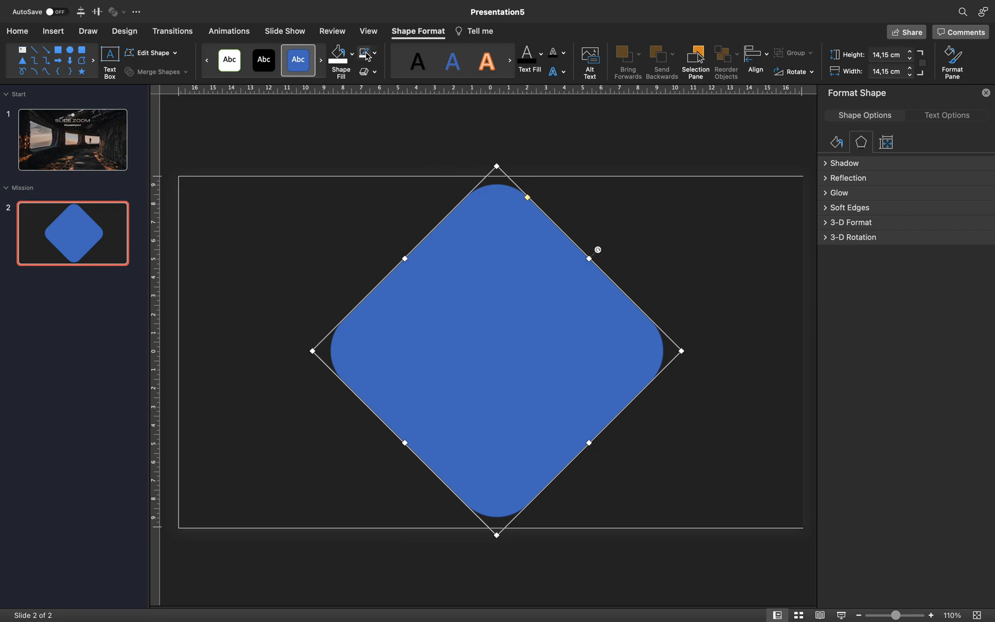
{"action": "left_click", "coordinate": [836, 143]}
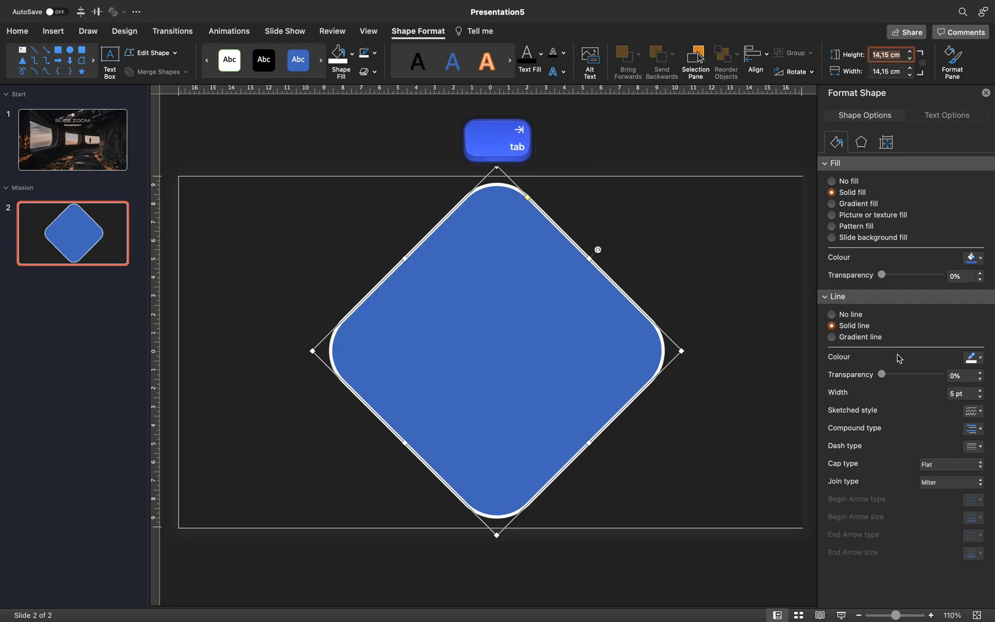
Step: Fill the diamond with a radial gradient: transparent centre fading to white edges
{"action": "left_click", "coordinate": [351, 55]}
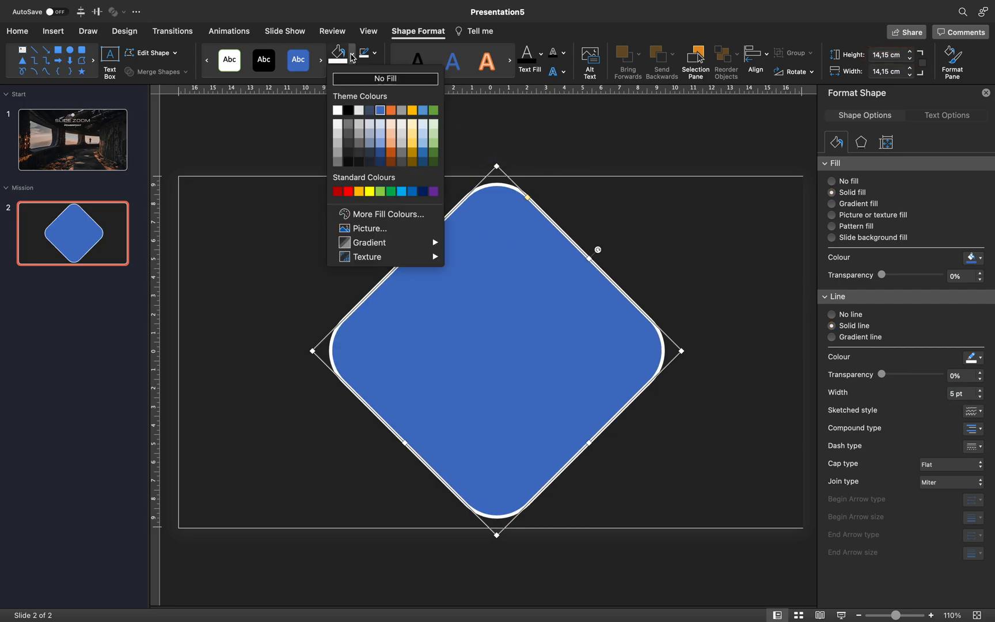
{"action": "left_click", "coordinate": [384, 79]}
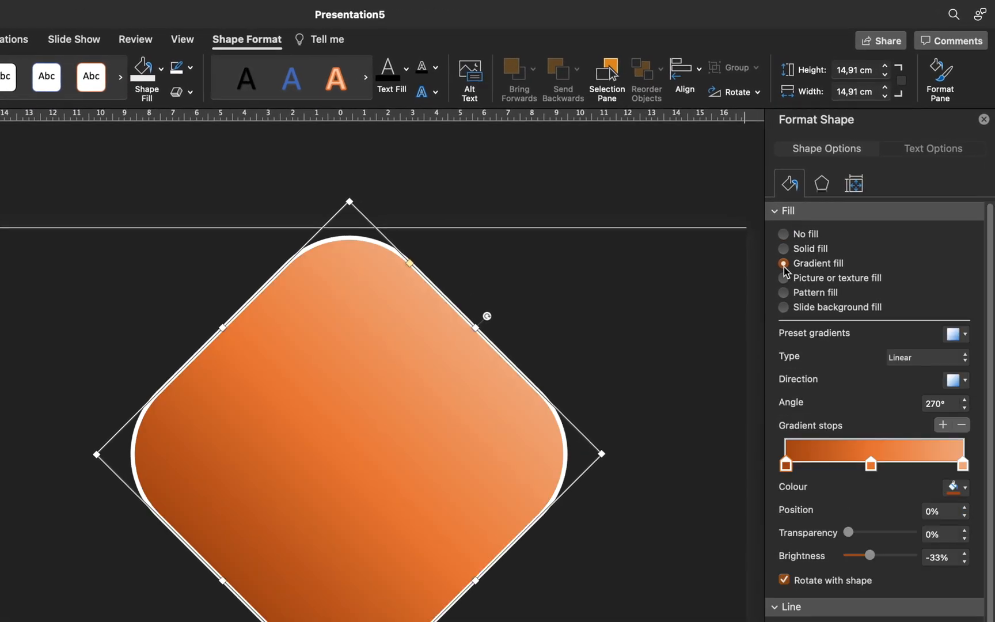
{"action": "left_click", "coordinate": [928, 358]}
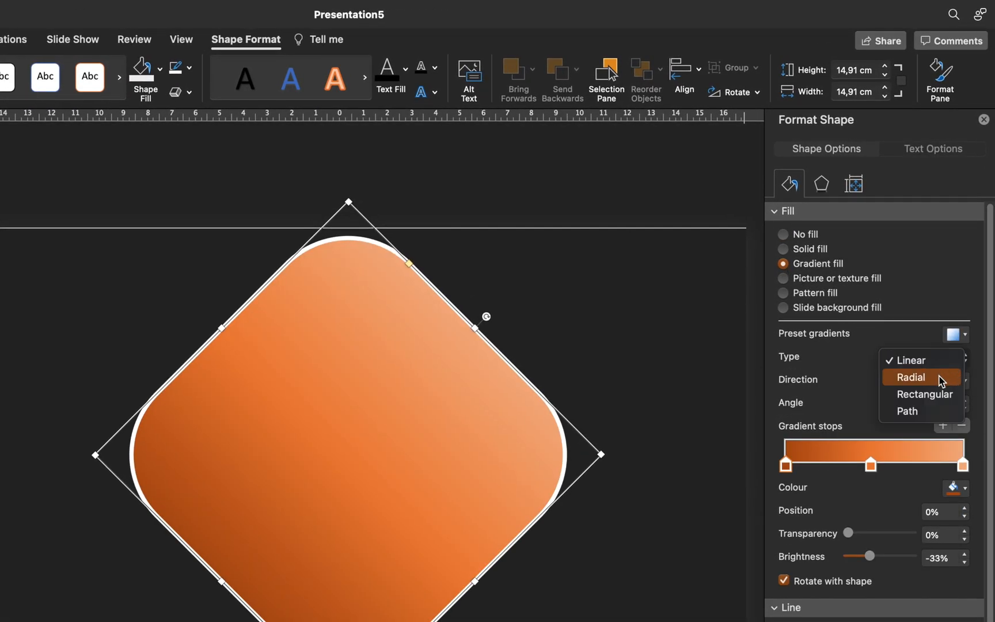
{"action": "left_click", "coordinate": [911, 377]}
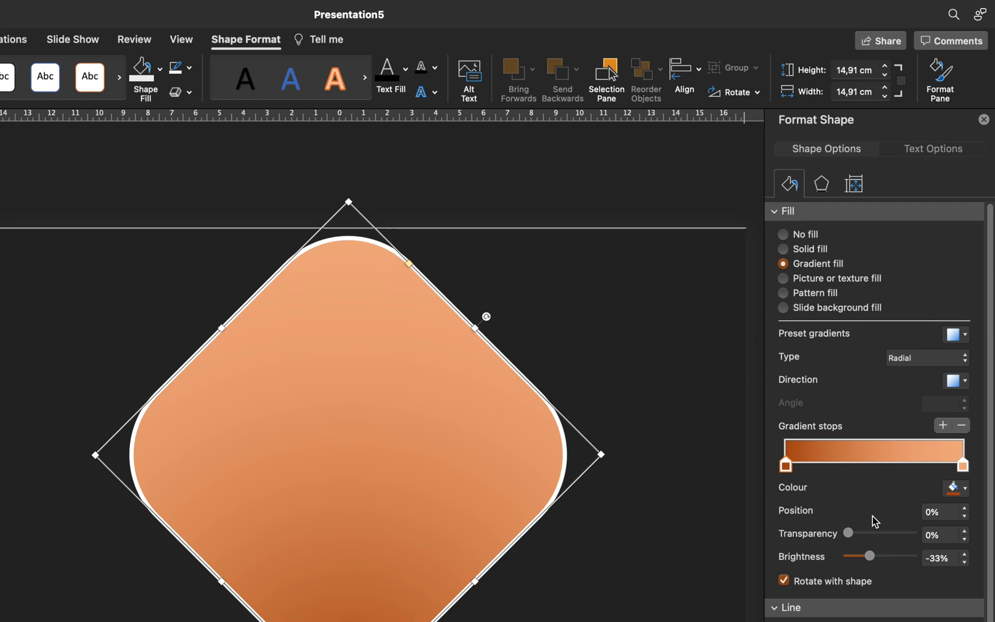
{"action": "left_click", "coordinate": [961, 488]}
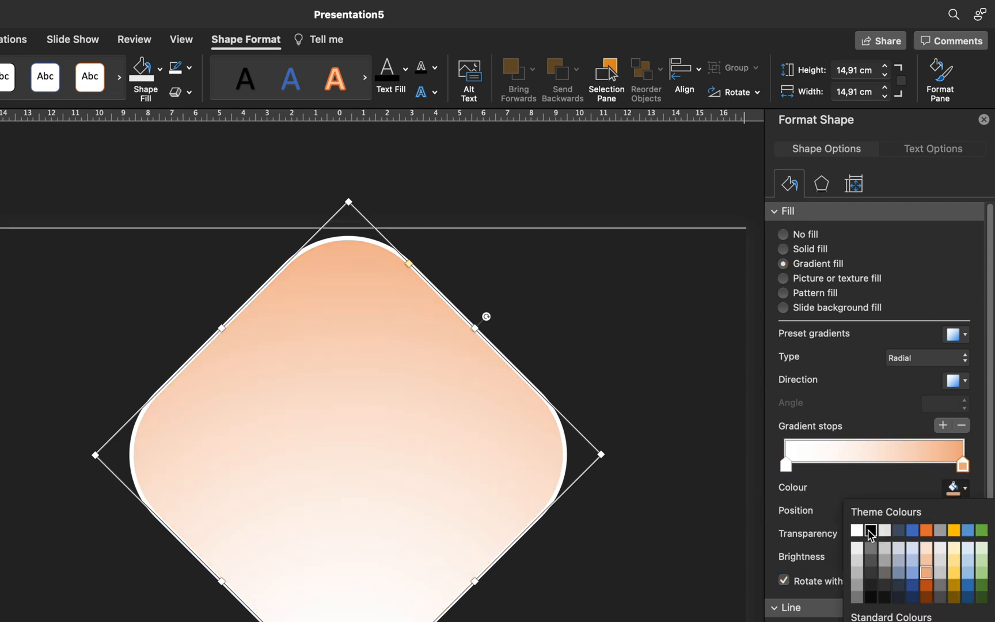
{"action": "left_click", "coordinate": [871, 534]}
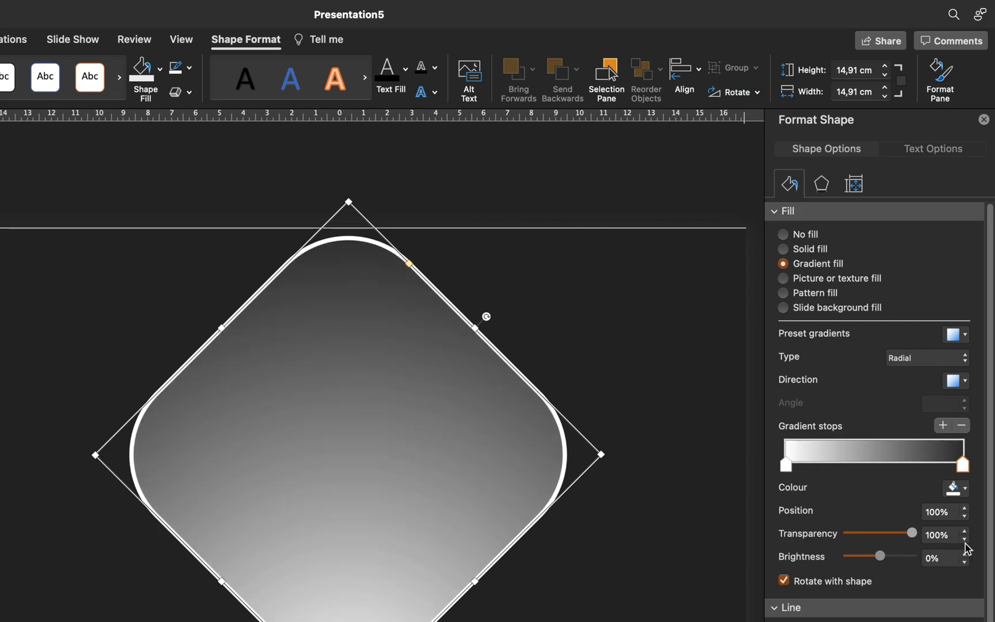
{"action": "mouse_move", "coordinate": [911, 436]}
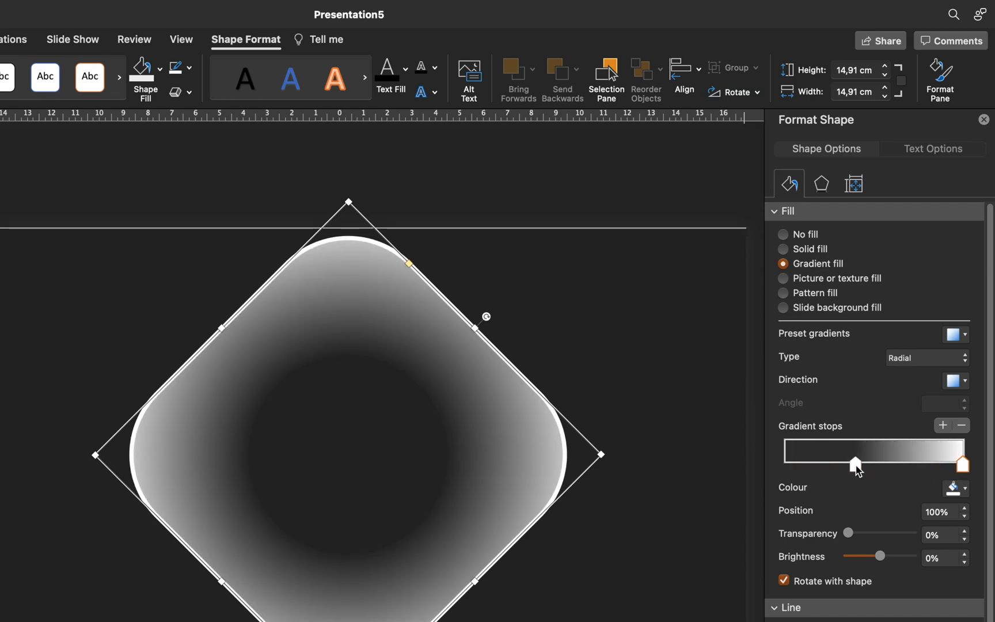
{"action": "left_click_drag", "start_coordinate": [854, 463], "coordinate": [891, 463]}
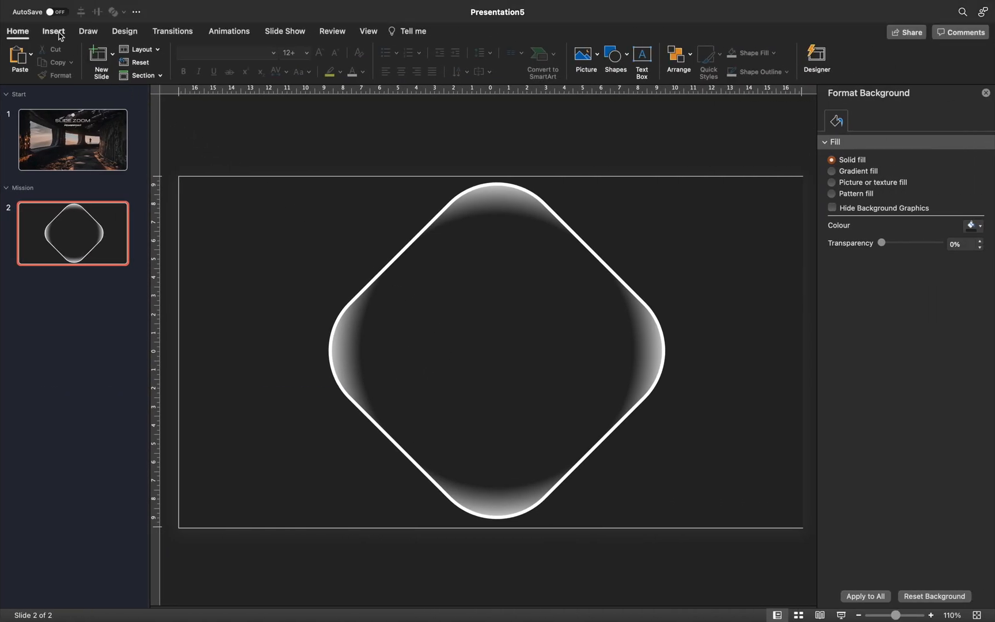
Step: Insert the outlined rocket icon found by searching 'rocket' in Icons
{"action": "left_click", "coordinate": [54, 31]}
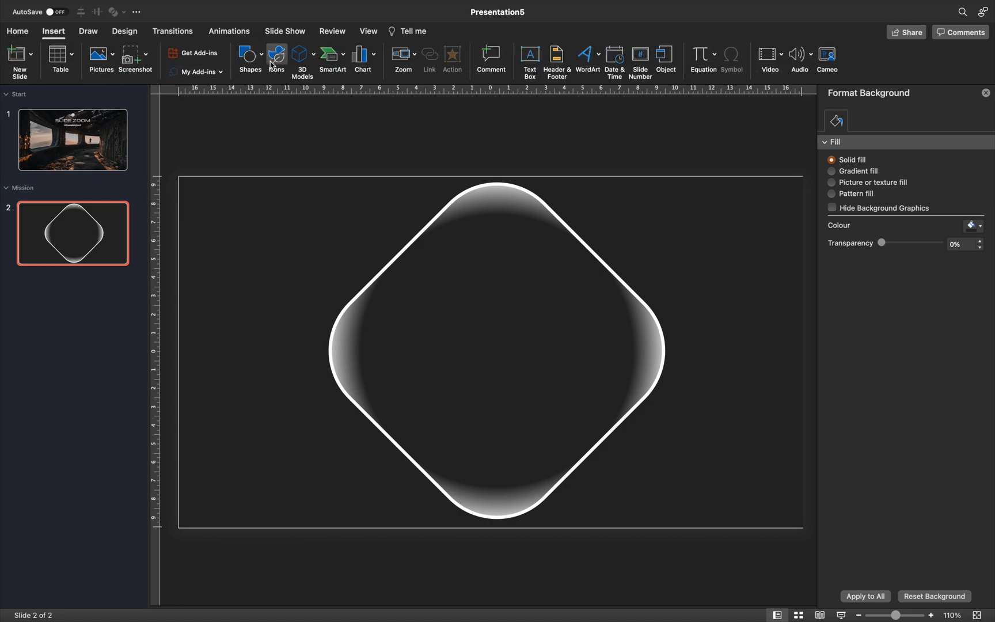
{"action": "left_click", "coordinate": [276, 54]}
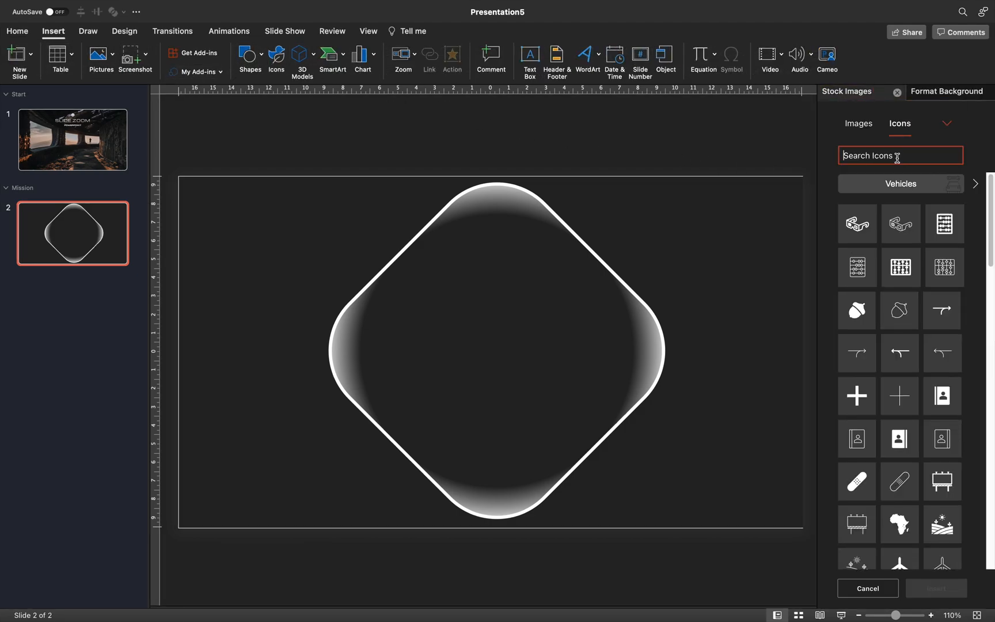
{"action": "type", "text": "rocket"}
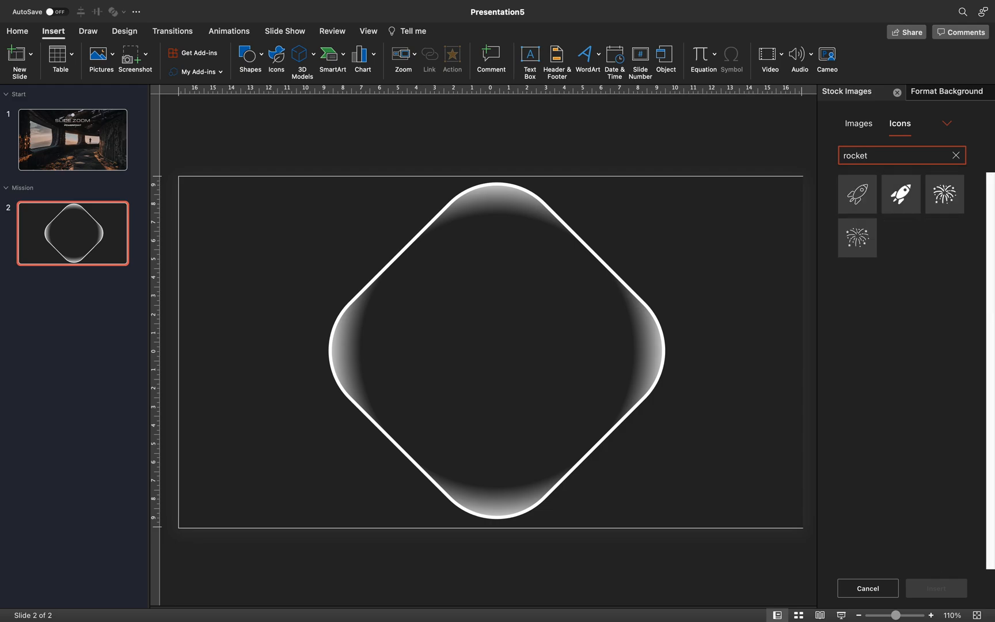
{"action": "left_click", "coordinate": [857, 194]}
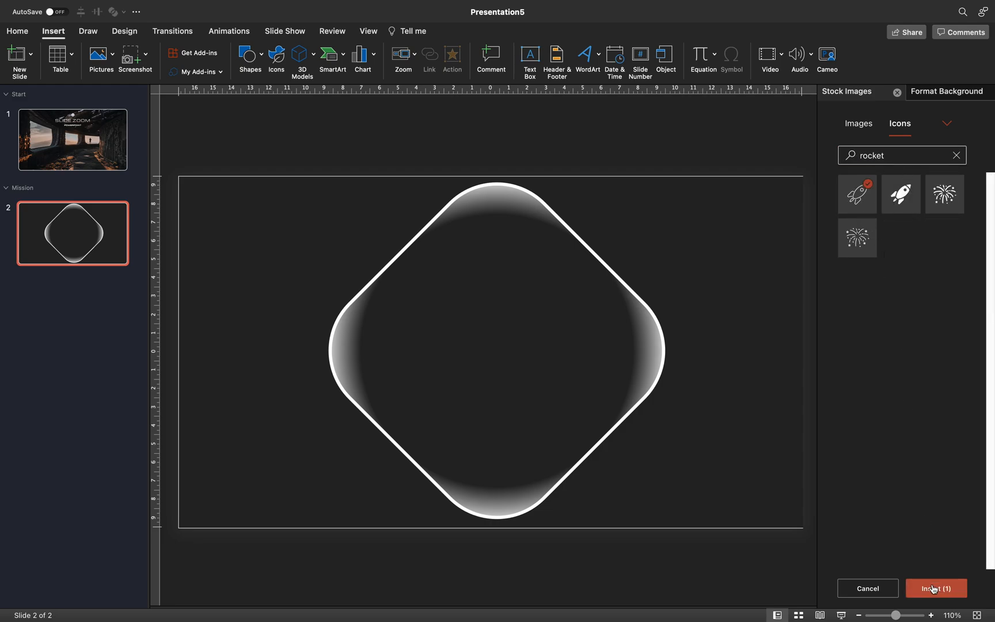
{"action": "left_click", "coordinate": [936, 588]}
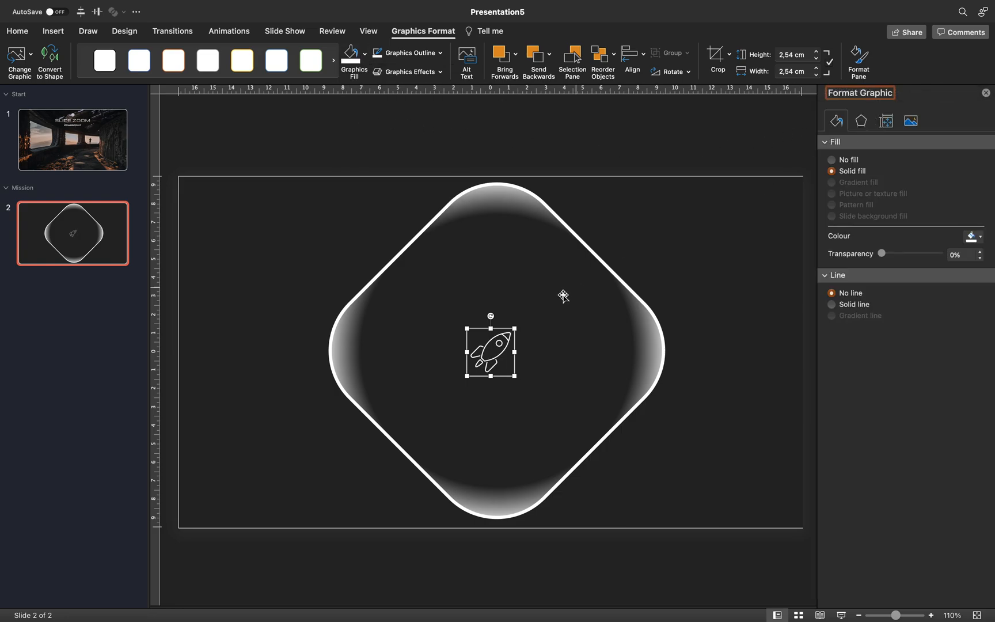
Step: Enlarge the rocket, move it up inside the diamond, and add a text box
{"action": "left_click_drag", "start_coordinate": [511, 374], "coordinate": [543, 301]}
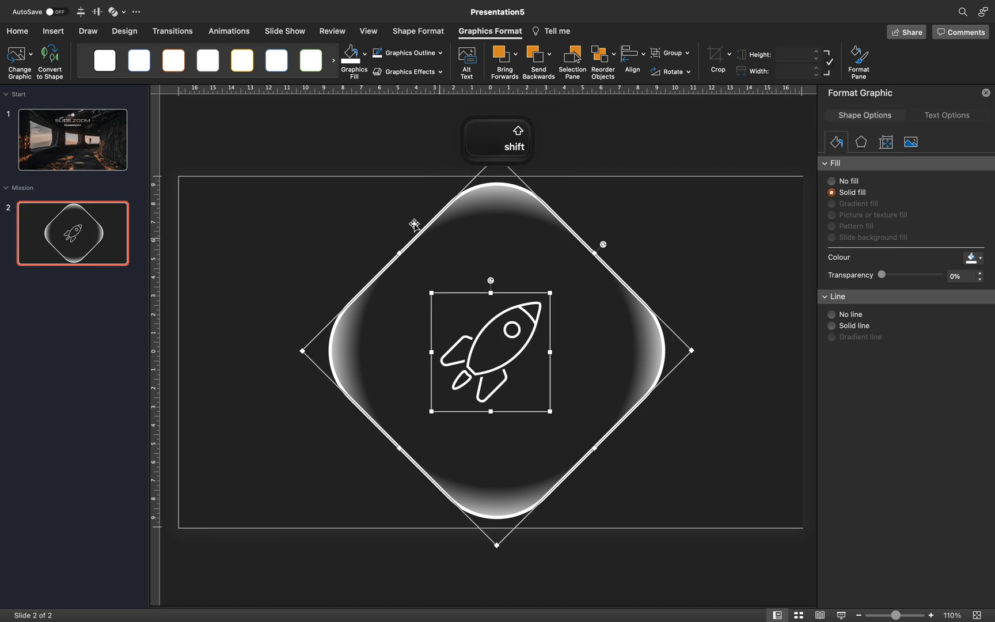
{"action": "left_click", "coordinate": [558, 268]}
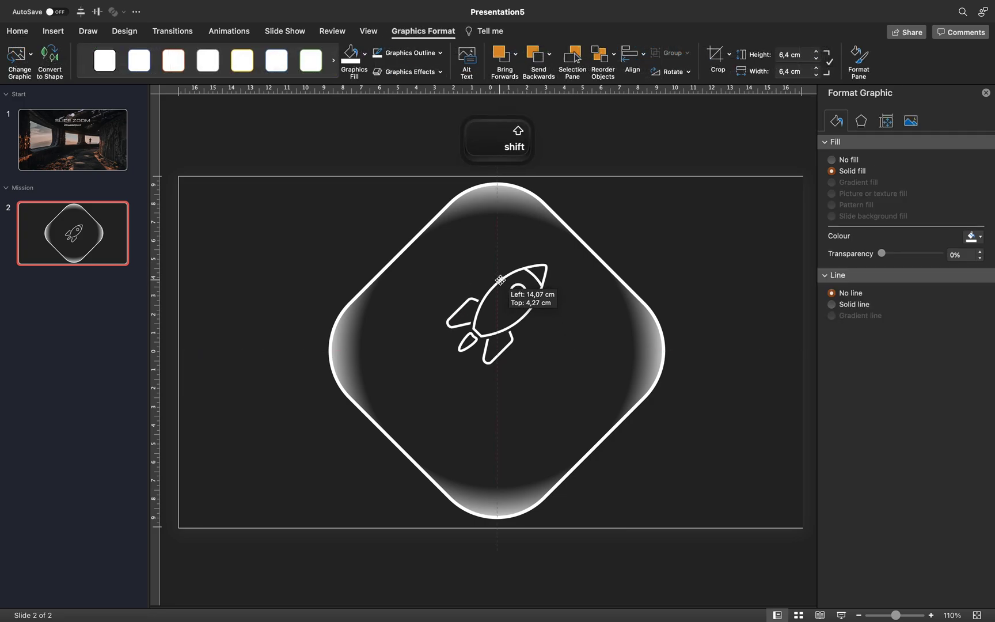
{"action": "left_click", "coordinate": [53, 32]}
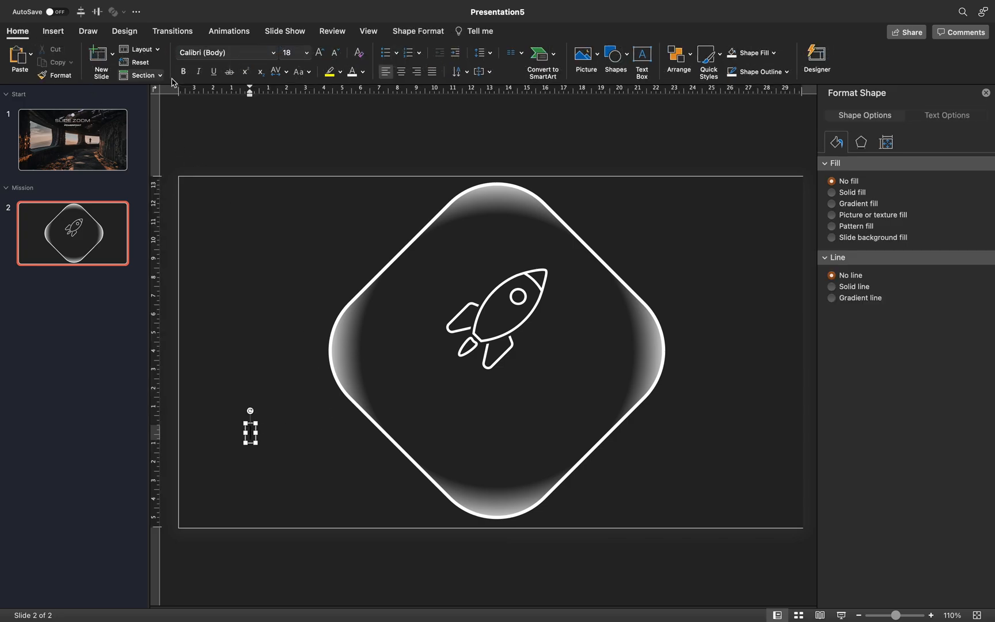
{"action": "mouse_move", "coordinate": [272, 433]}
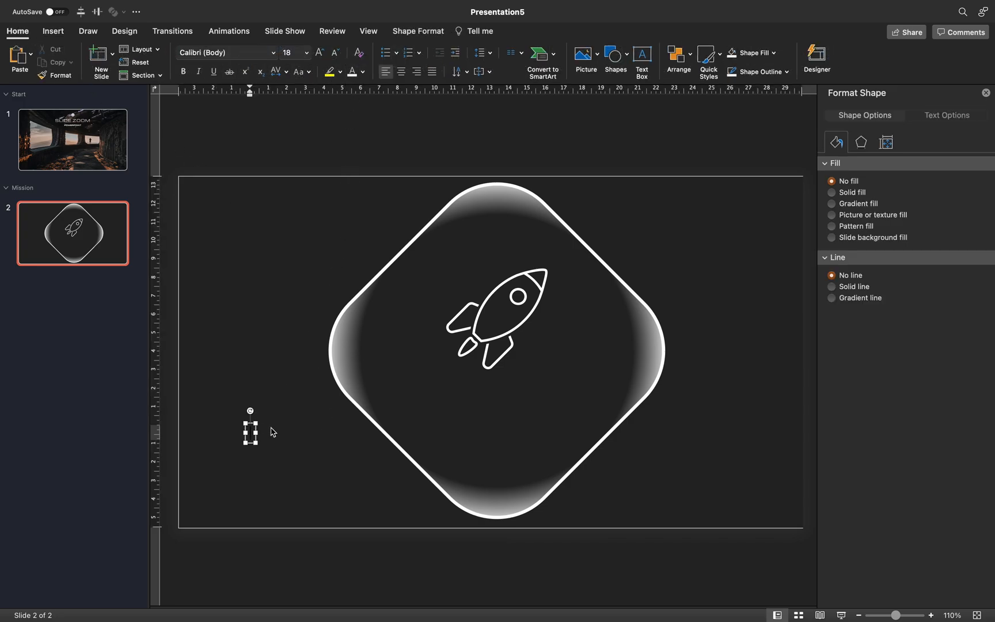
Step: Add a restyled MISSION label centred under the rocket, then return to the title slide
{"action": "type", "text": "MISSION"}
{"action": "left_click", "coordinate": [295, 52]}
{"action": "type", "text": "40"}
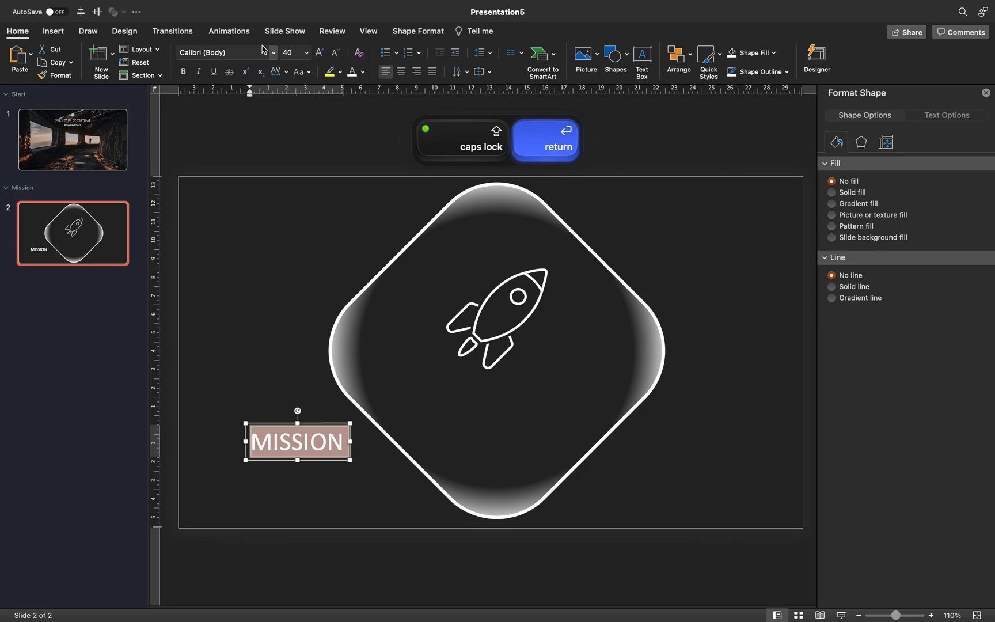
{"action": "type", "text": "Magneto"}
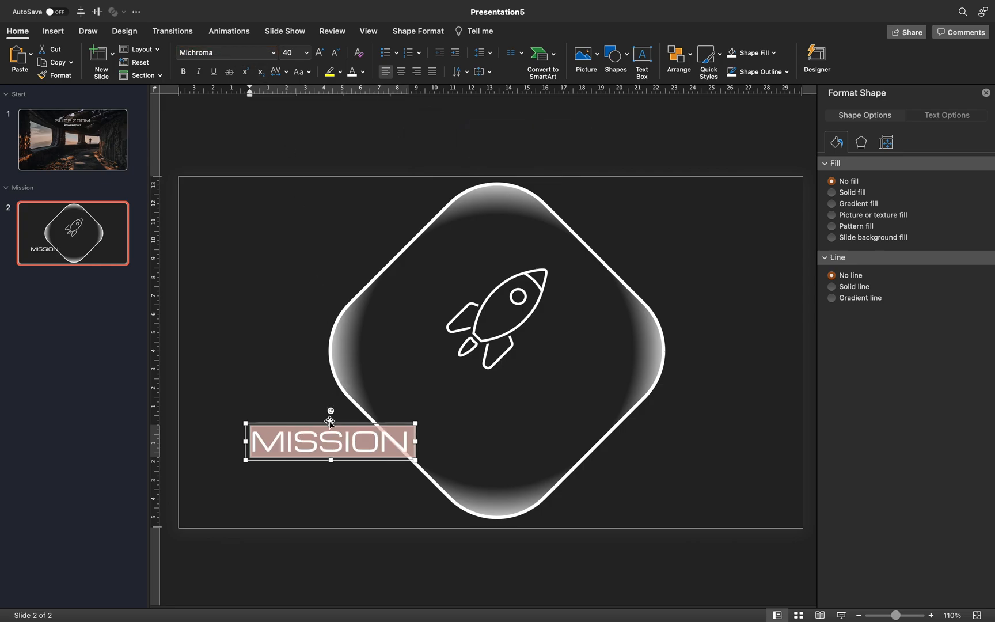
{"action": "left_click_drag", "start_coordinate": [330, 441], "coordinate": [490, 410]}
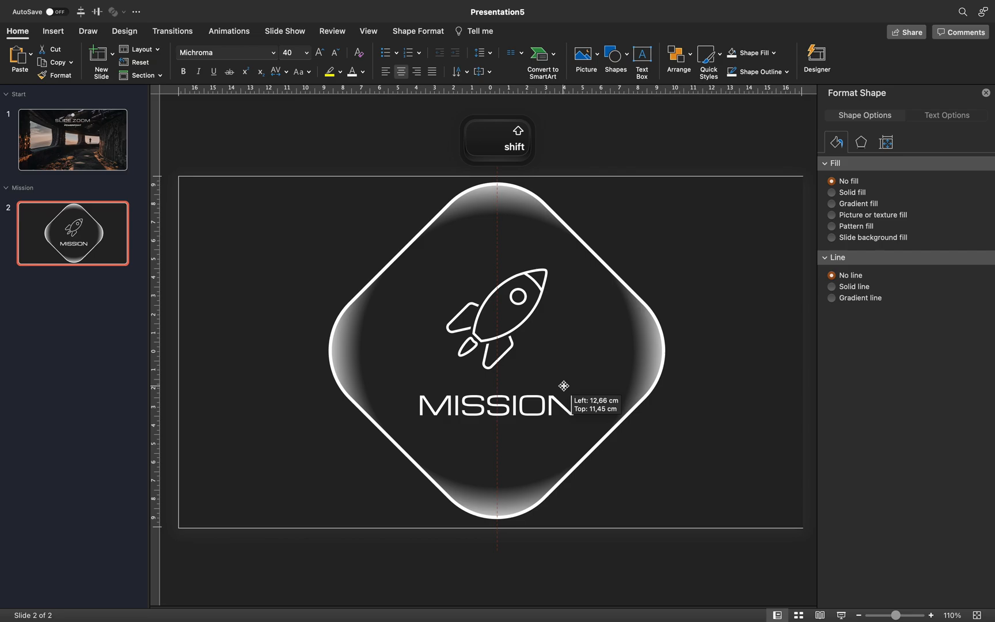
{"action": "left_click", "coordinate": [485, 319]}
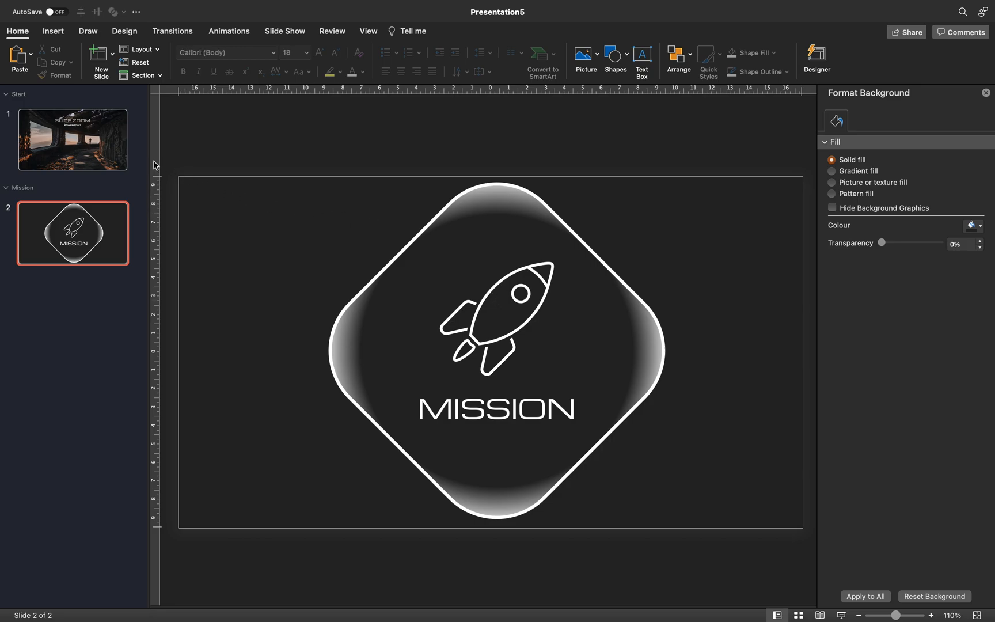
{"action": "left_click", "coordinate": [72, 139]}
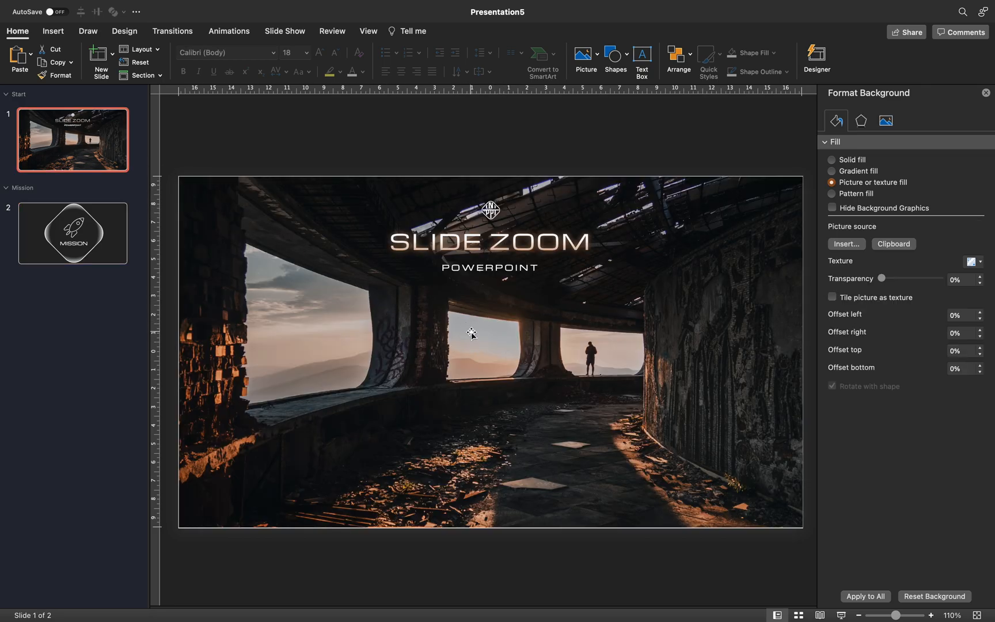
Step: Insert a section zoom for the Mission section on the title slide
{"action": "left_click", "coordinate": [53, 31]}
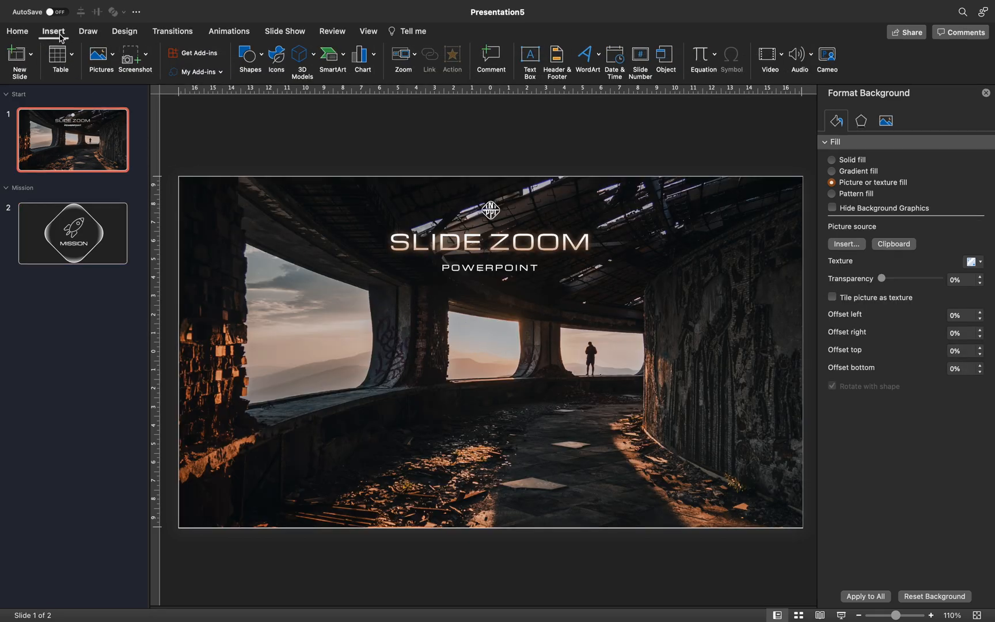
{"action": "left_click", "coordinate": [404, 55]}
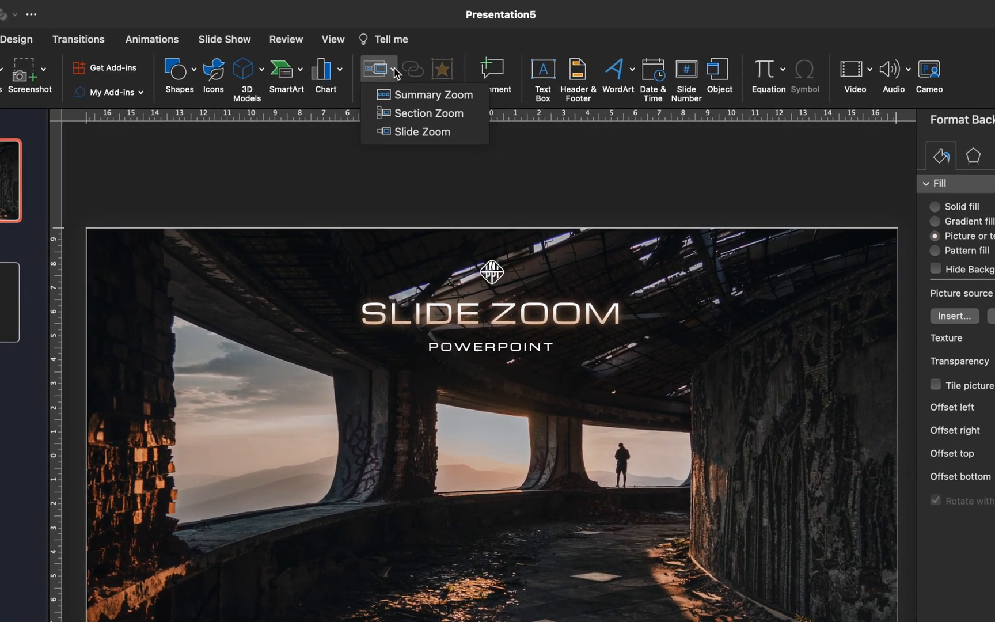
{"action": "left_click", "coordinate": [427, 114]}
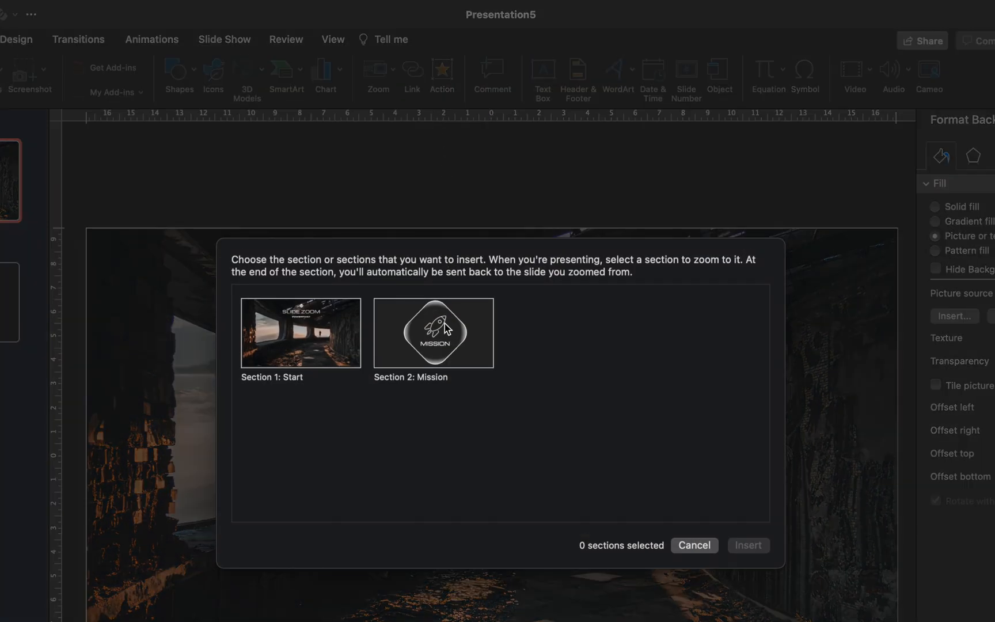
{"action": "left_click", "coordinate": [433, 333]}
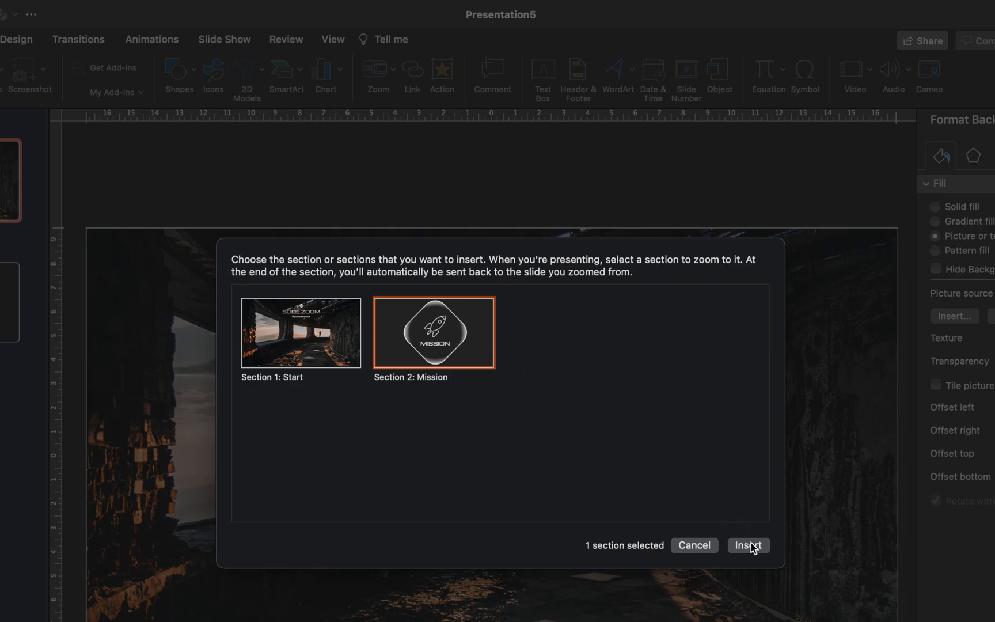
{"action": "left_click", "coordinate": [749, 546]}
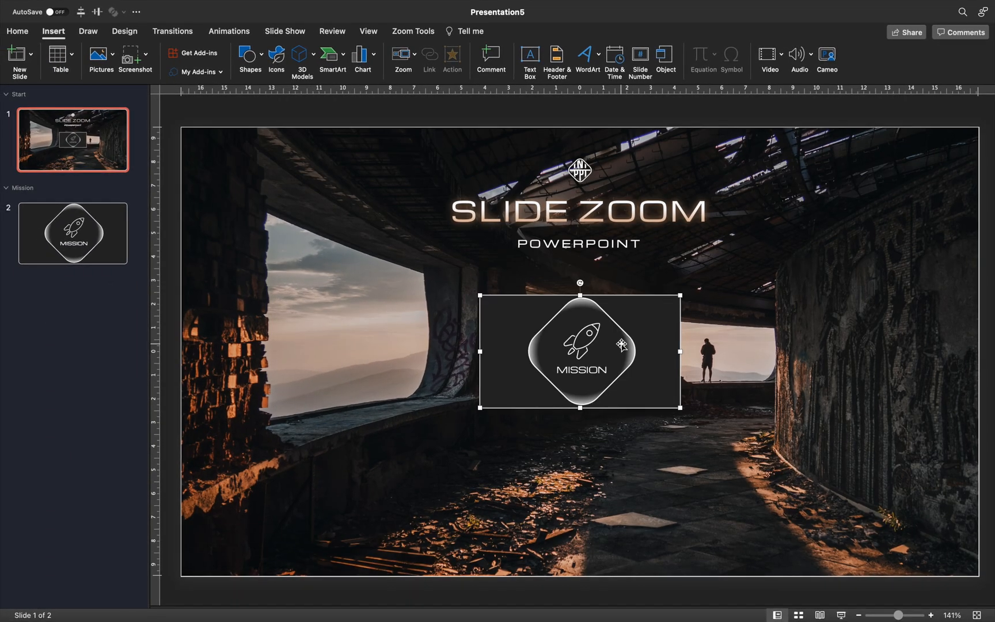
Step: Make the zoom background transparent, resize and centre it, then start the slideshow
{"action": "left_click", "coordinate": [413, 32]}
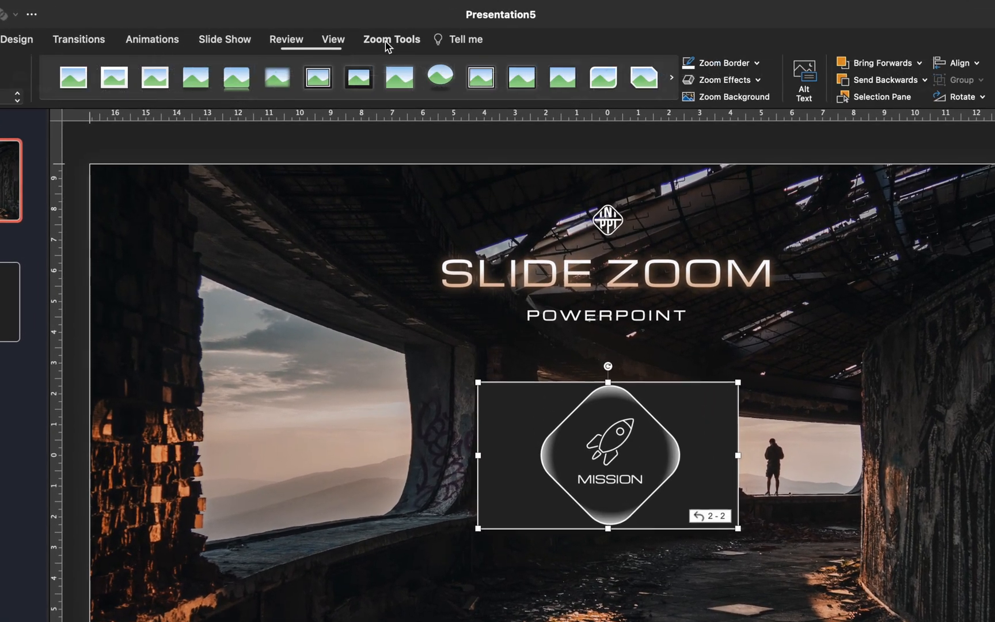
{"action": "left_click", "coordinate": [734, 97]}
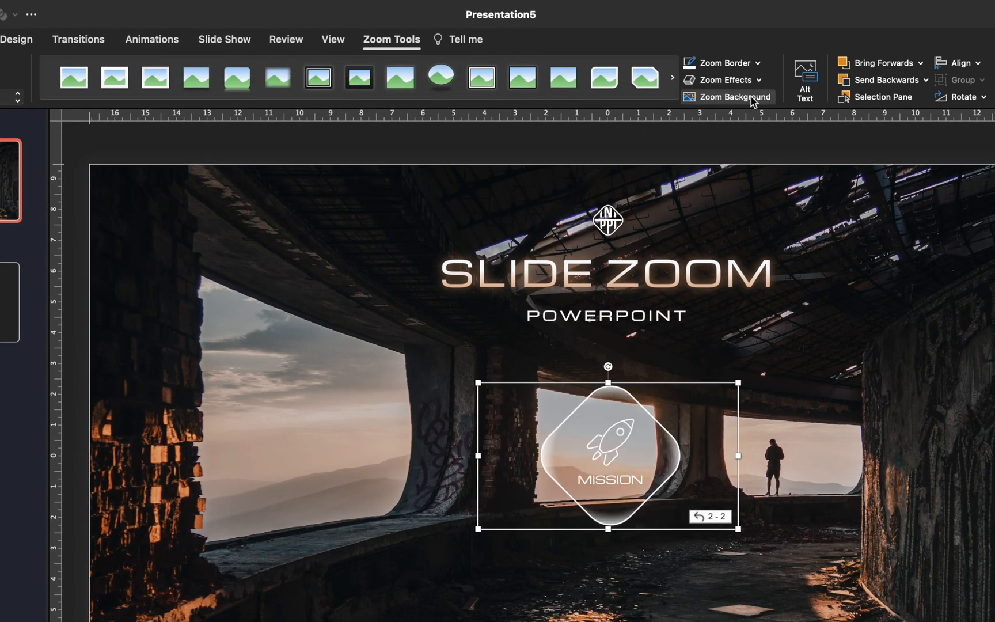
{"action": "left_click_drag", "start_coordinate": [608, 455], "coordinate": [497, 411]}
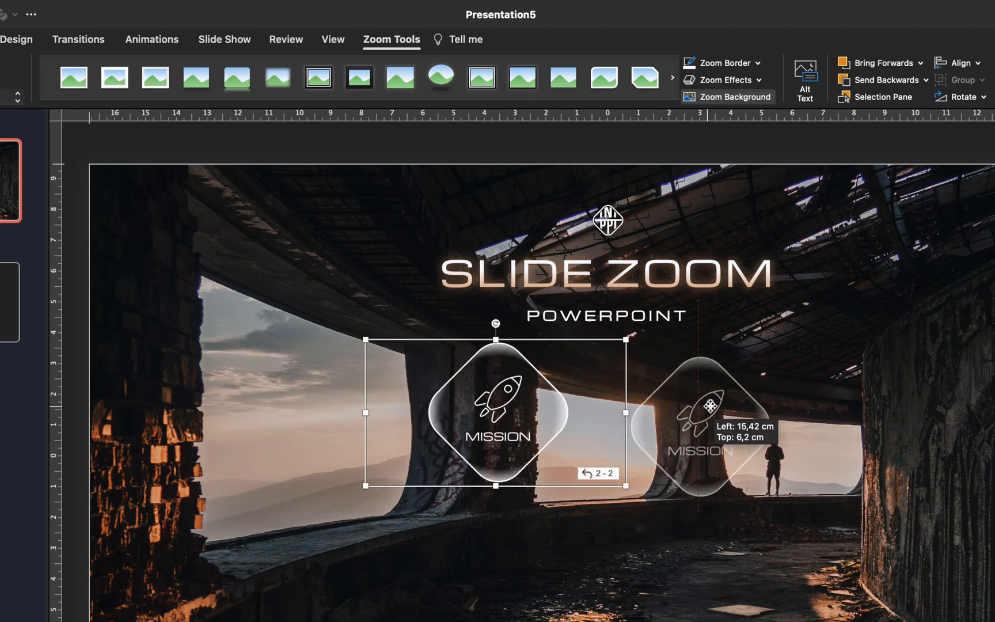
{"action": "left_click_drag", "start_coordinate": [497, 411], "coordinate": [494, 401]}
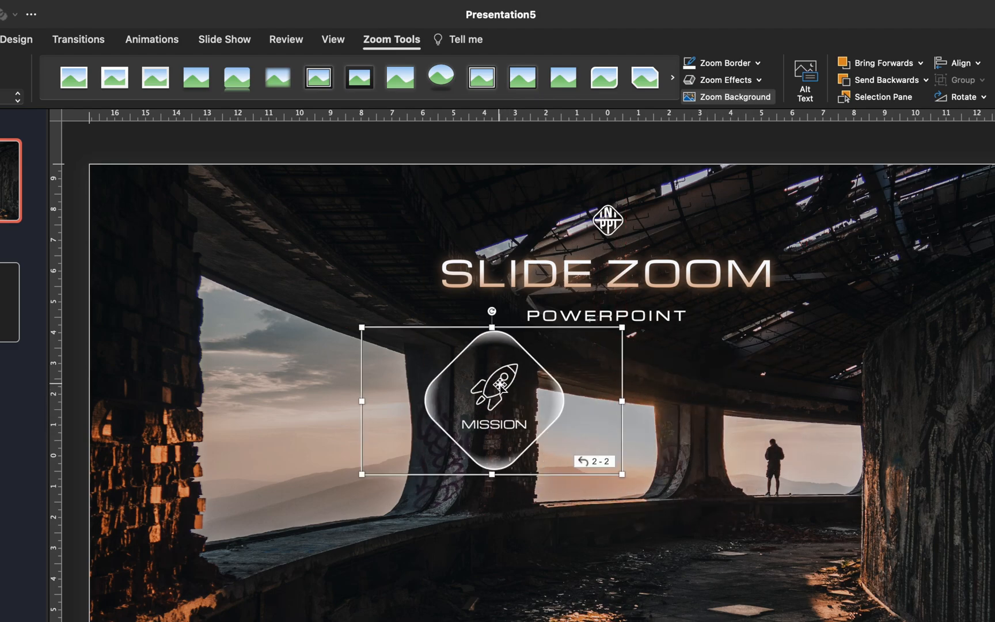
{"action": "left_click_drag", "start_coordinate": [492, 400], "coordinate": [472, 416]}
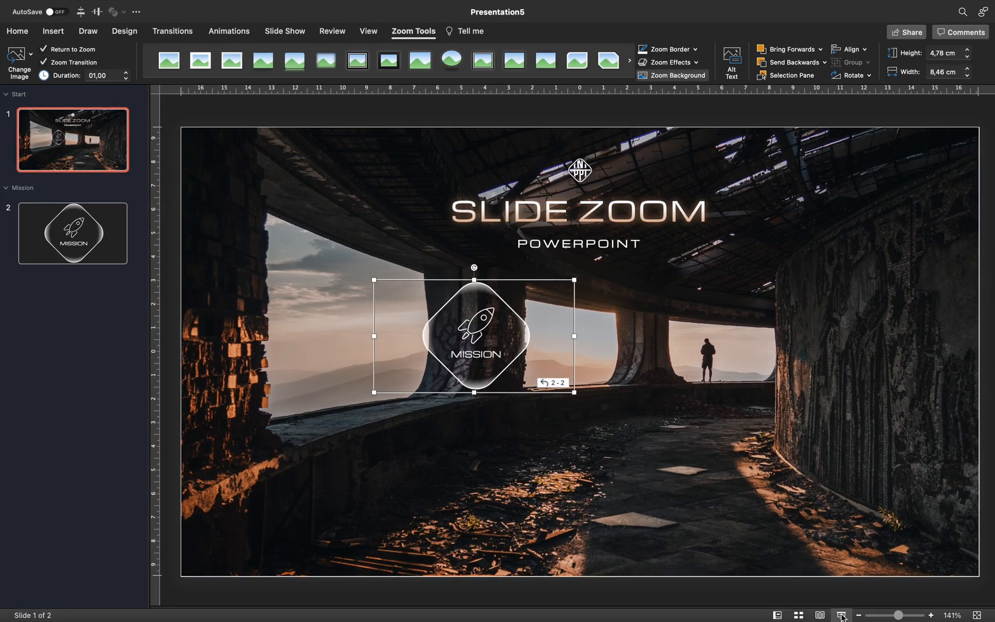
{"action": "left_click", "coordinate": [88, 299]}
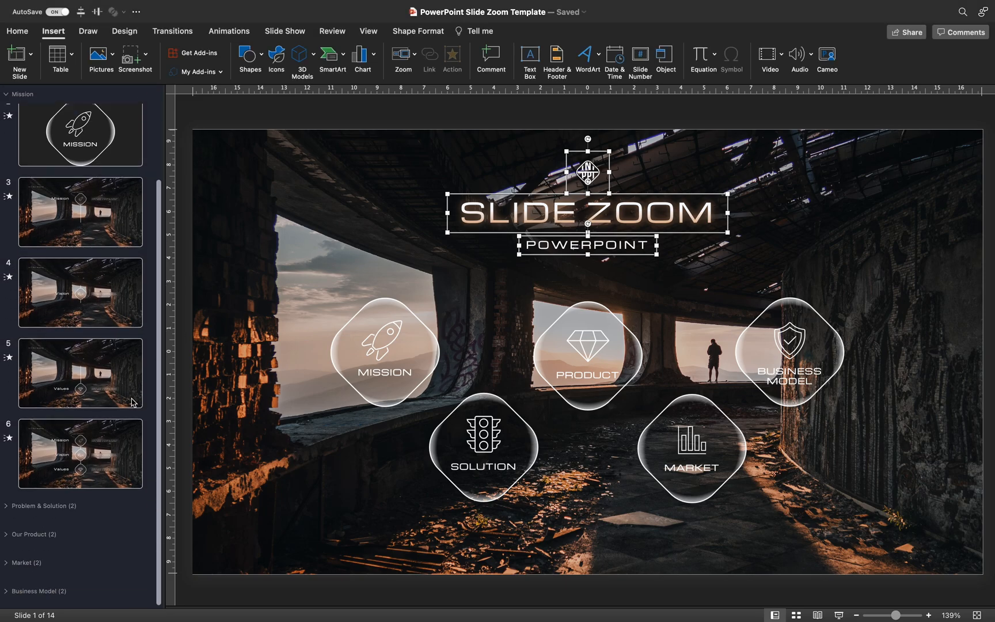
Step: Select the Mission/Vision/Values slide in the Slide Zoom template
{"action": "left_click", "coordinate": [80, 453]}
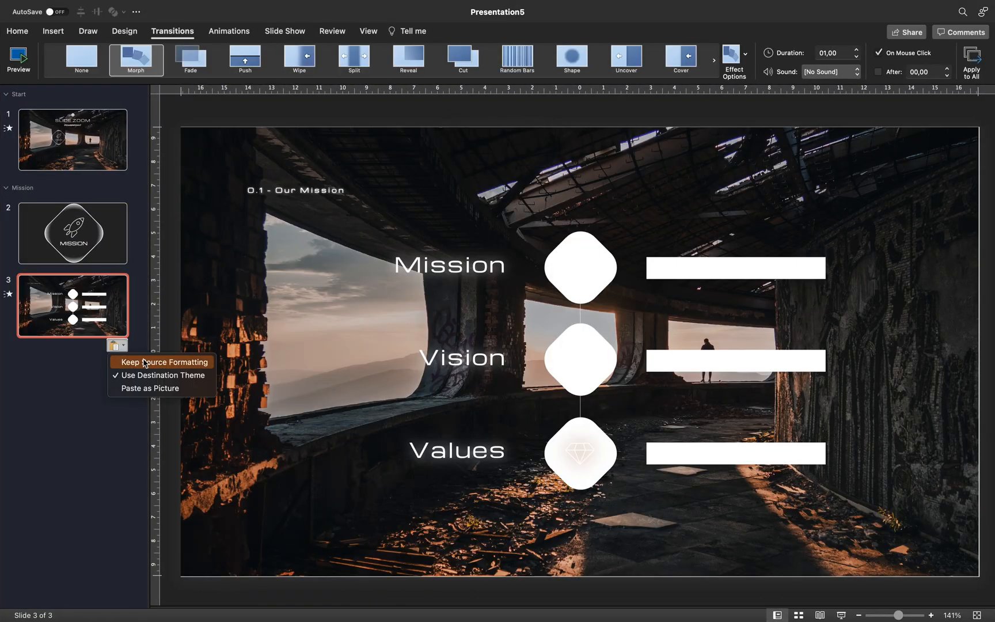
Step: Undo the accidental building-photo move, use the Mission diamond's menu, and return to slide 3
{"action": "left_click", "coordinate": [165, 363]}
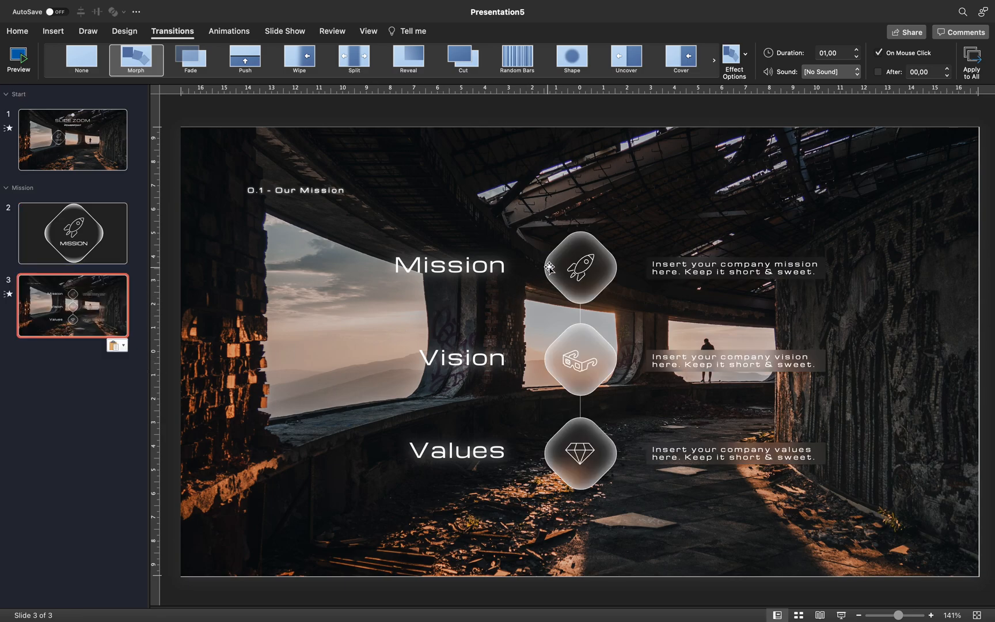
{"action": "left_click", "coordinate": [581, 453]}
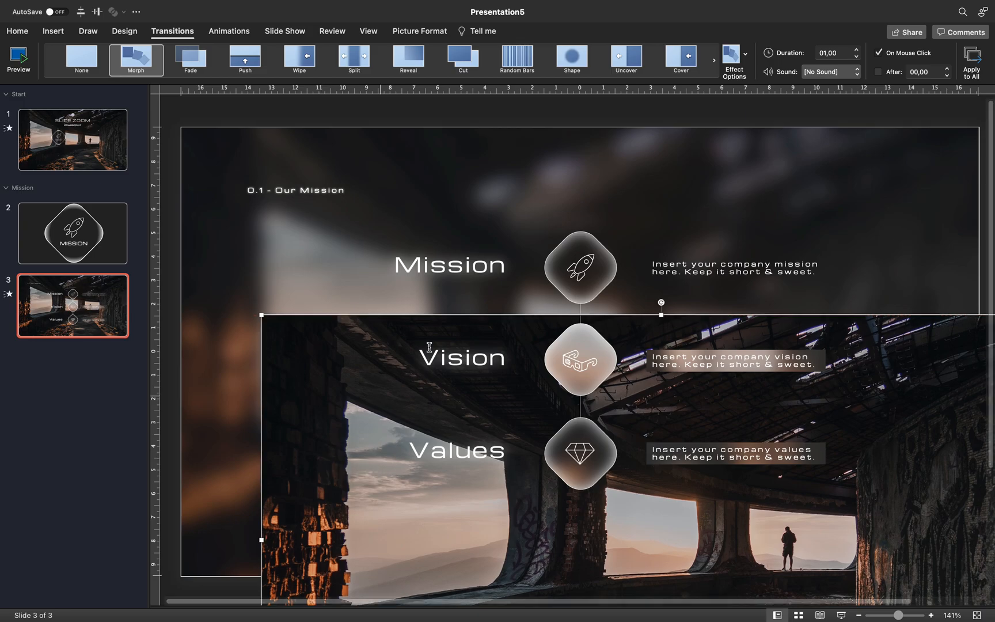
{"action": "key", "text": "cmd+z"}
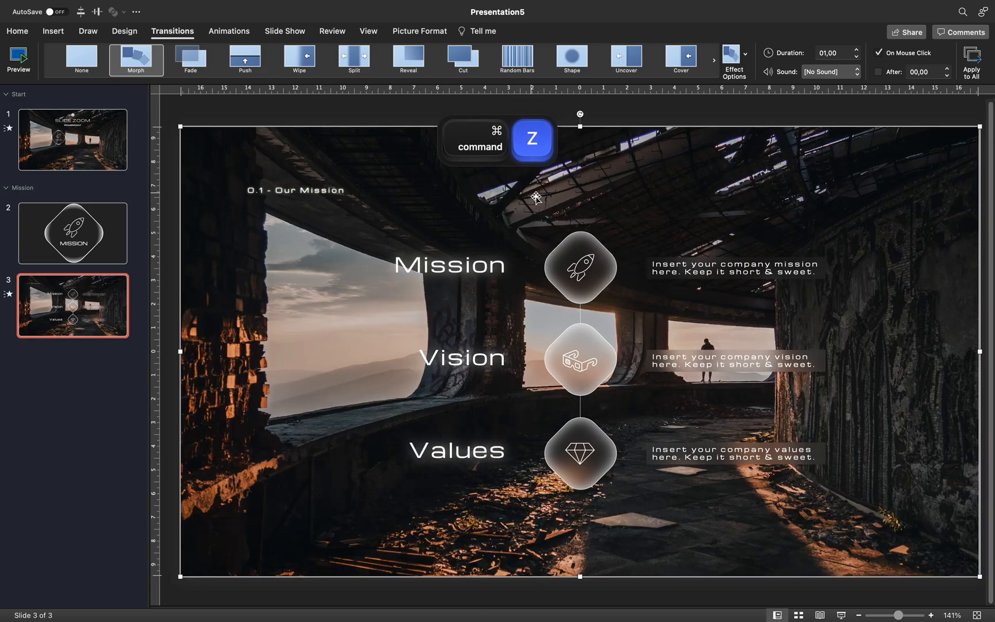
{"action": "right_click", "coordinate": [579, 257]}
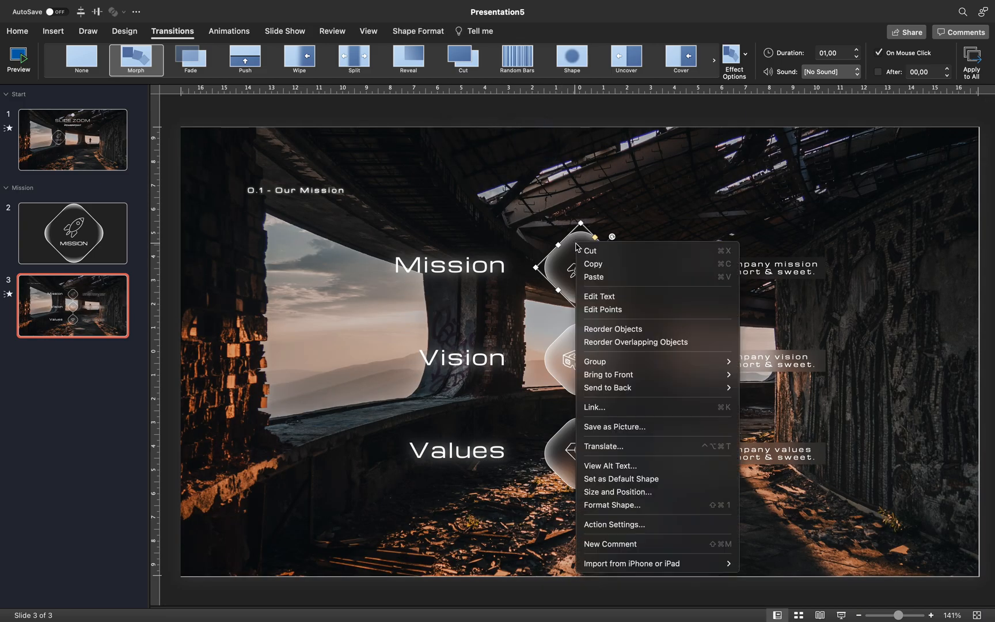
{"action": "left_click", "coordinate": [612, 504]}
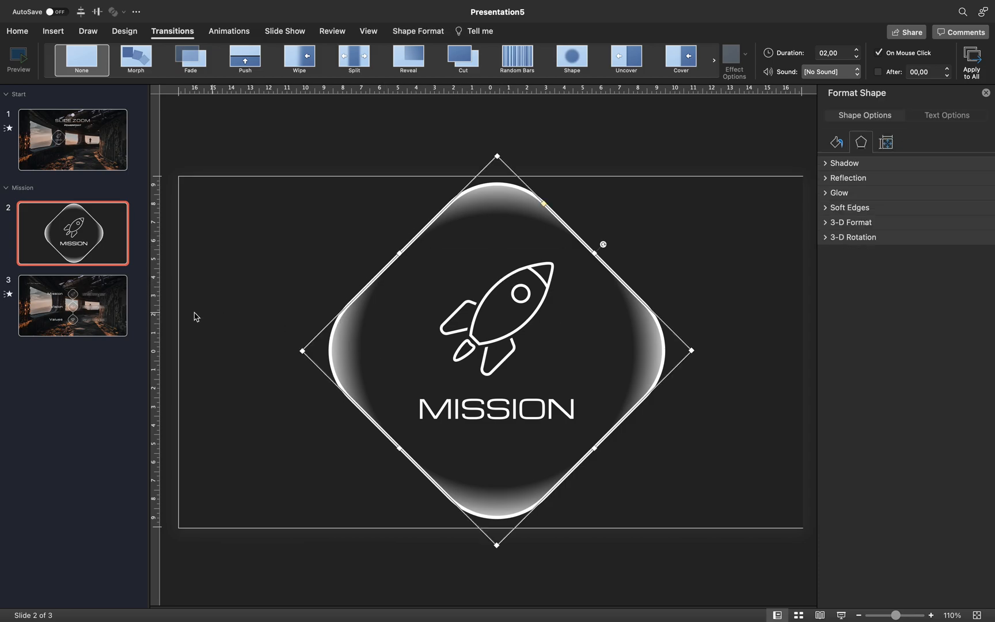
{"action": "left_click", "coordinate": [72, 306]}
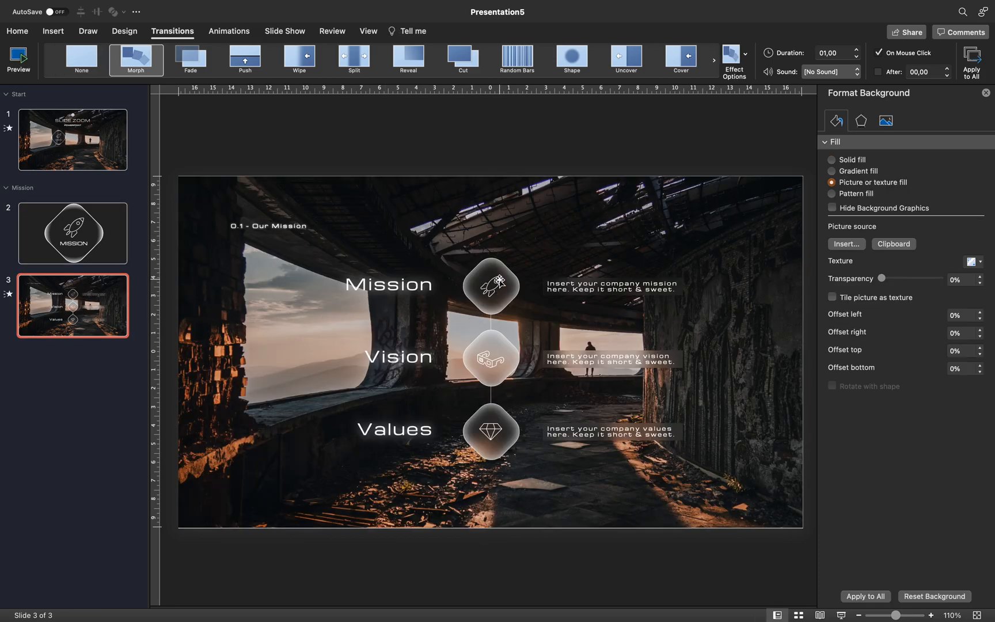
{"action": "left_click", "coordinate": [18, 53]}
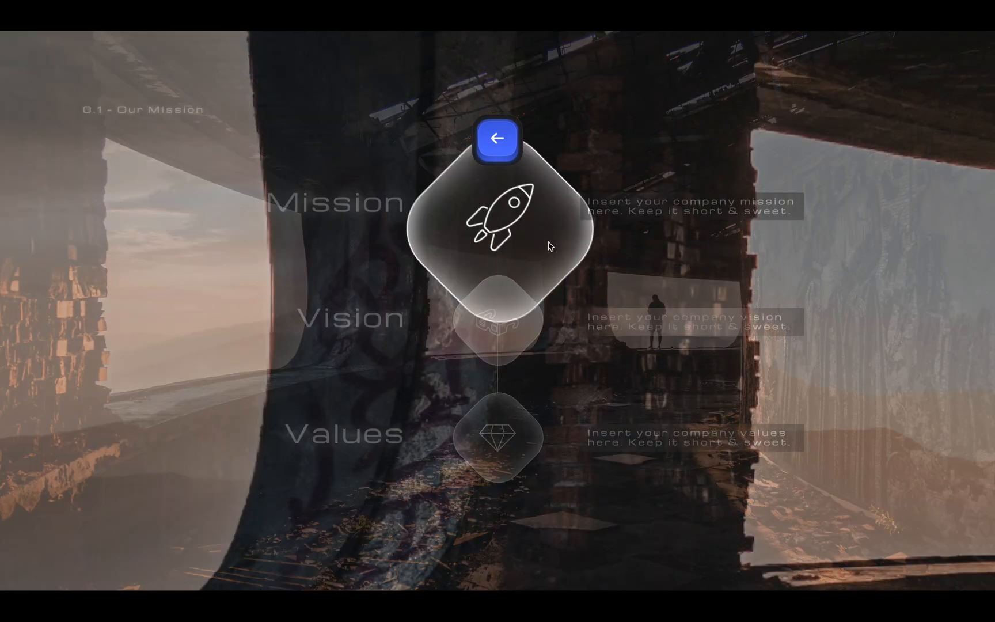
{"action": "left_click", "coordinate": [502, 138]}
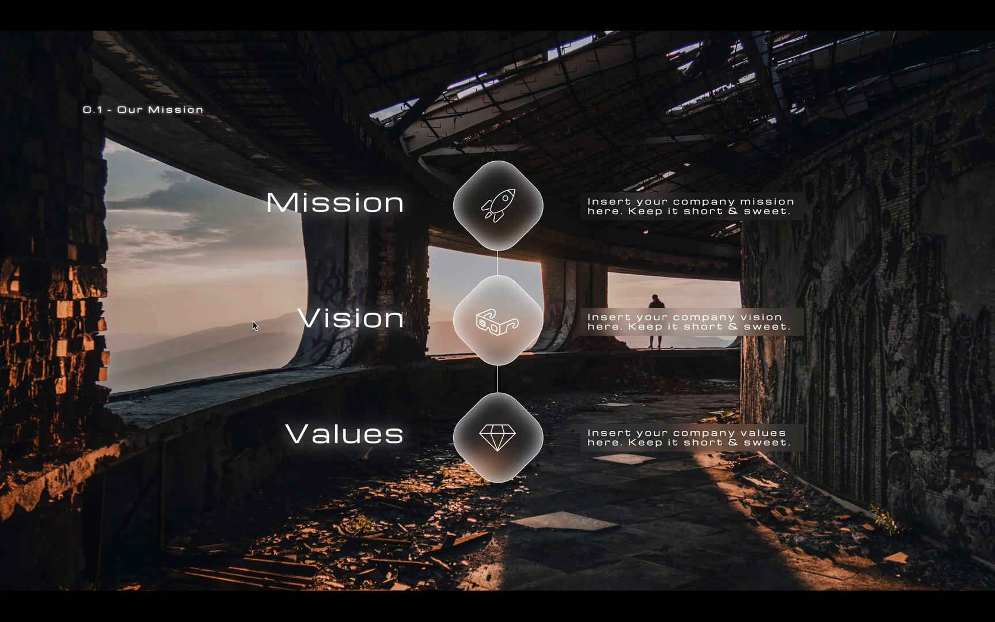
{"action": "mouse_move", "coordinate": [297, 478]}
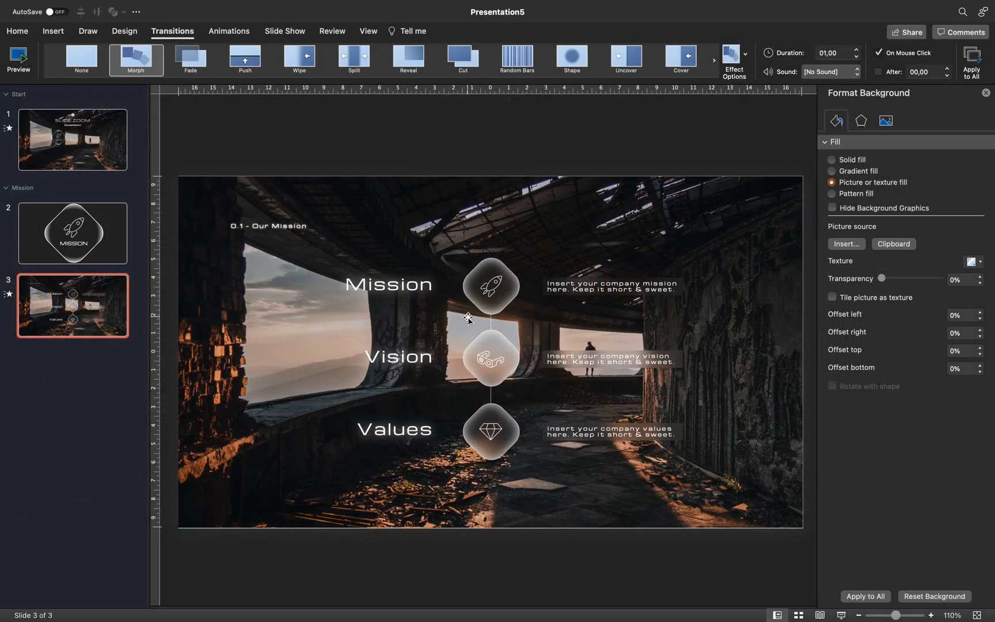
Step: Copy the Mission/Vision/Values slide and duplicate it with Cmd+D
{"action": "key", "text": "cmd+a"}
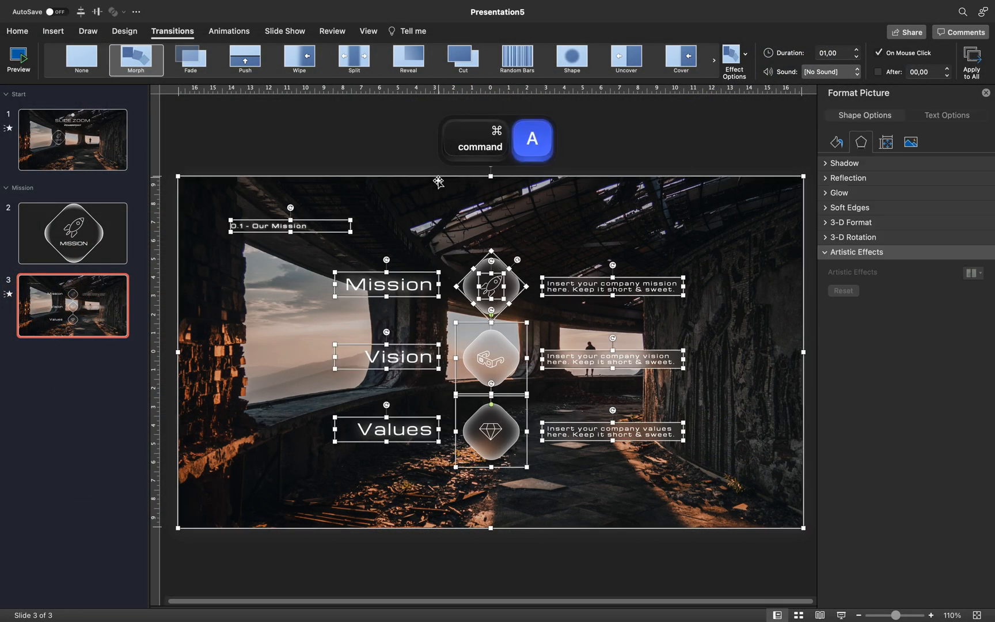
{"action": "right_click", "coordinate": [488, 349]}
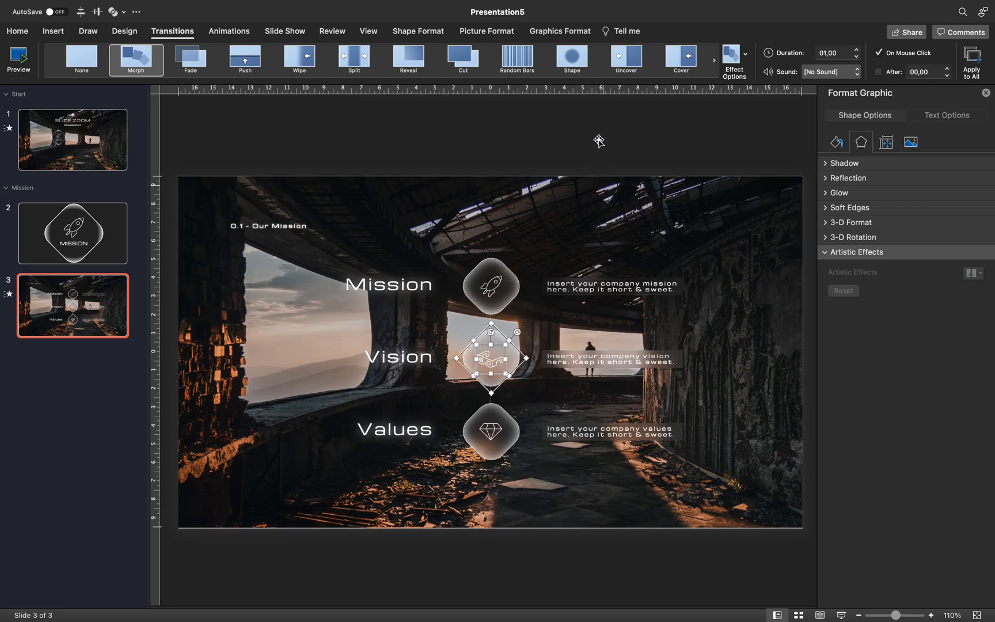
{"action": "left_click", "coordinate": [492, 431]}
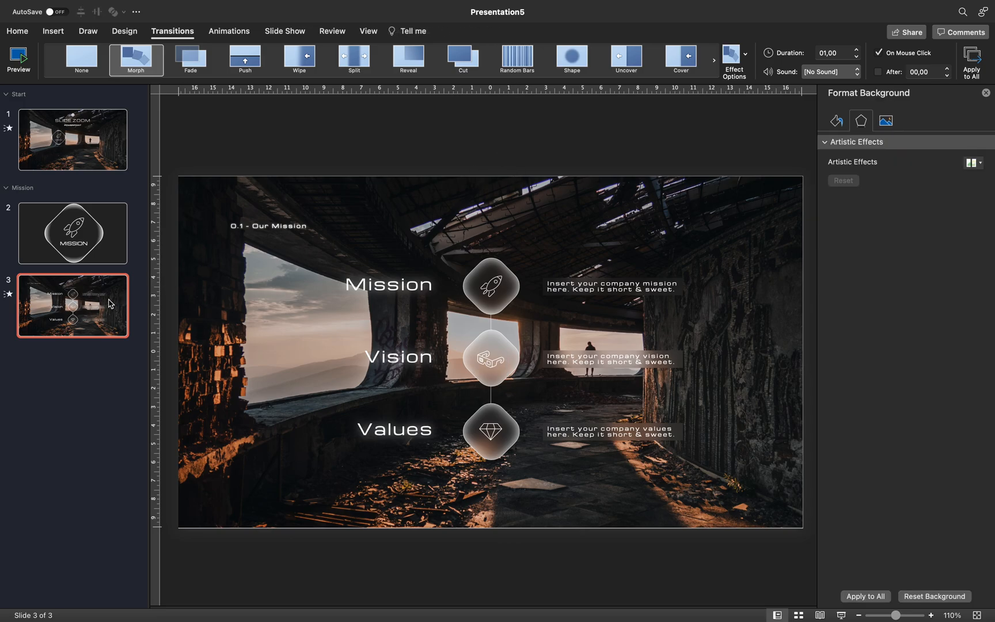
{"action": "key", "text": "cmd+d"}
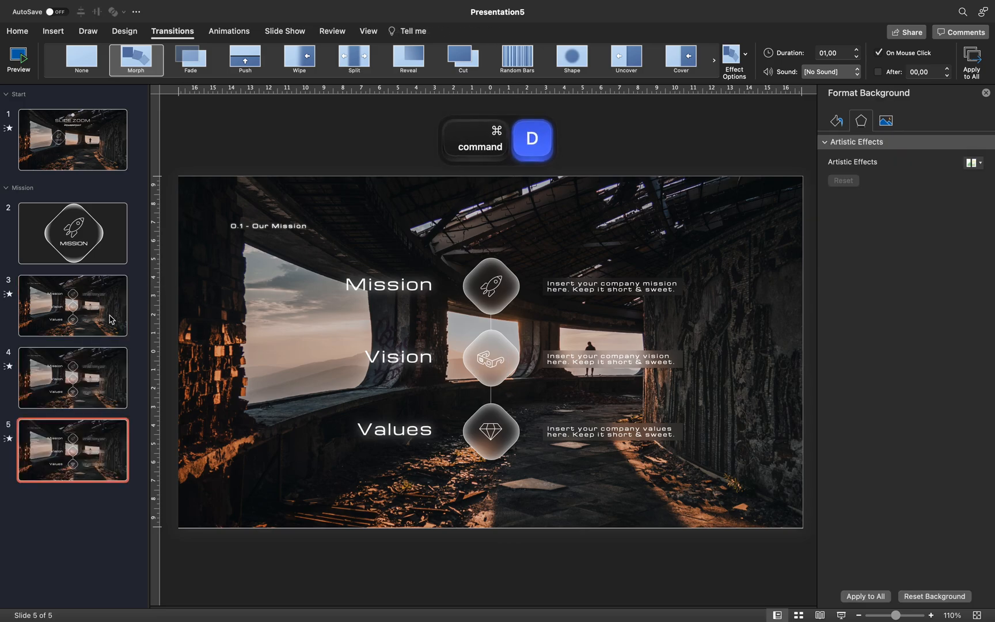
Step: Step through the three copies of the slide, then go to slide 1
{"action": "left_click", "coordinate": [72, 305]}
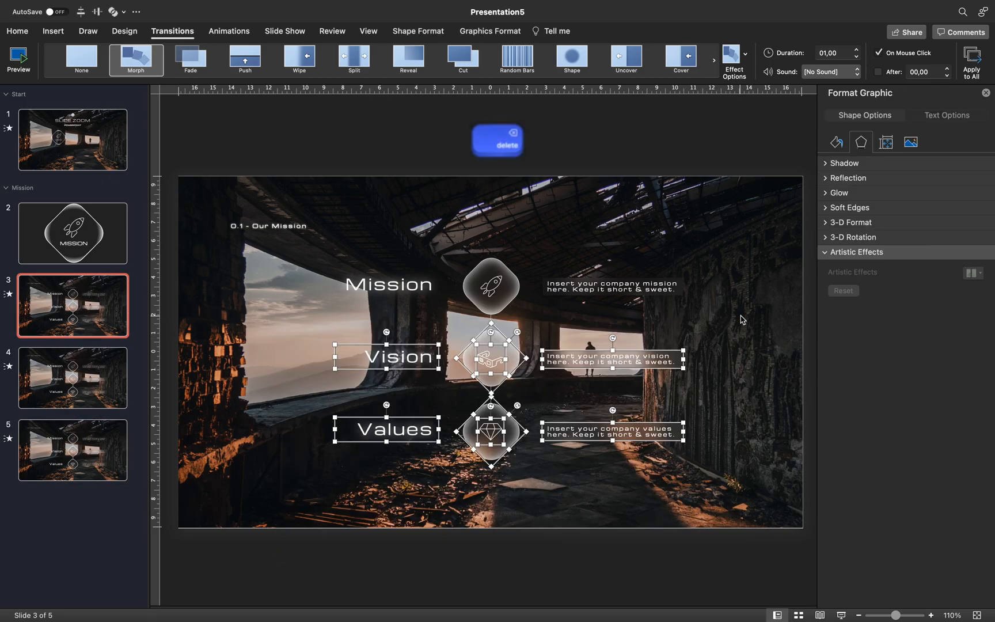
{"action": "left_click", "coordinate": [72, 378]}
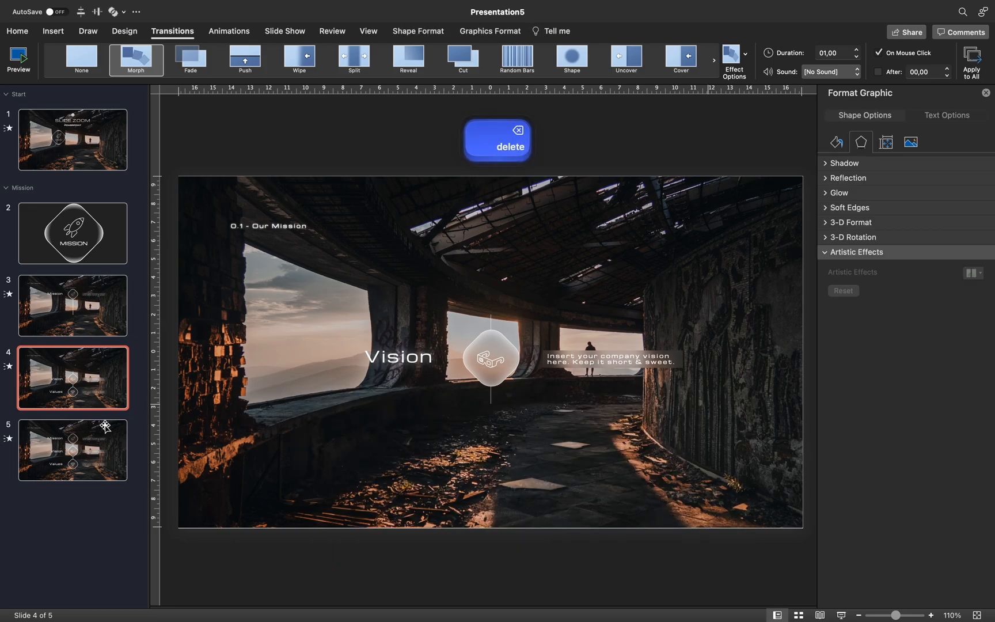
{"action": "left_click", "coordinate": [73, 450]}
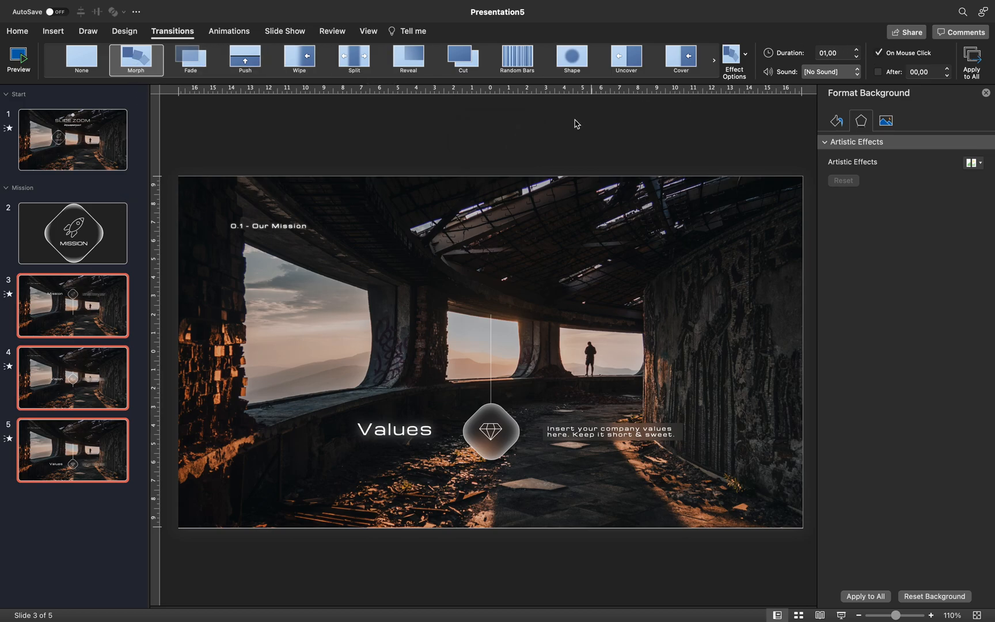
{"action": "left_click", "coordinate": [72, 138]}
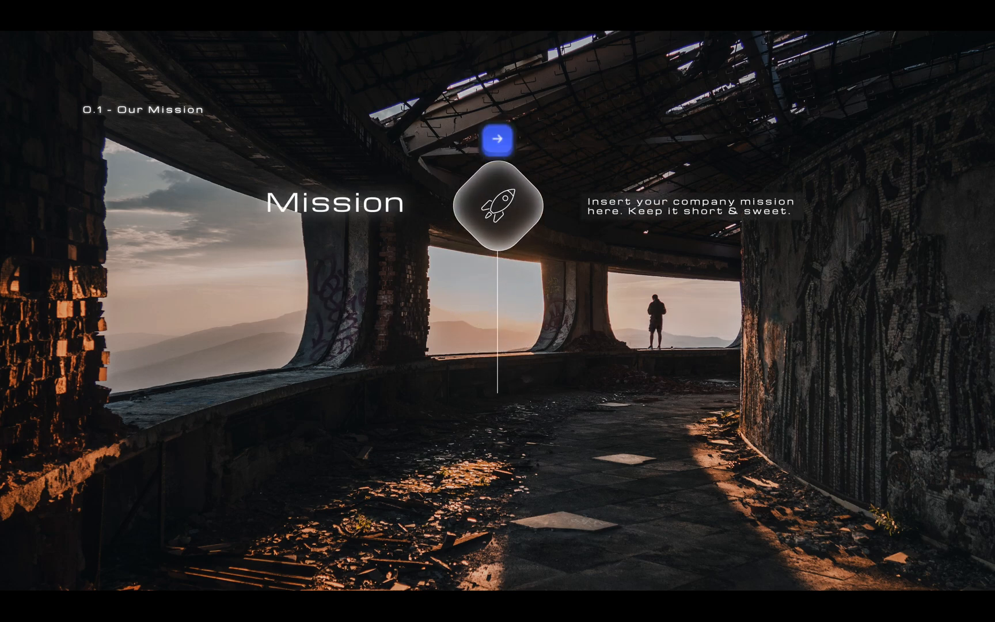
Step: Advance the slideshow through the Mission, Vision and Values slides
{"action": "left_click", "coordinate": [501, 142]}
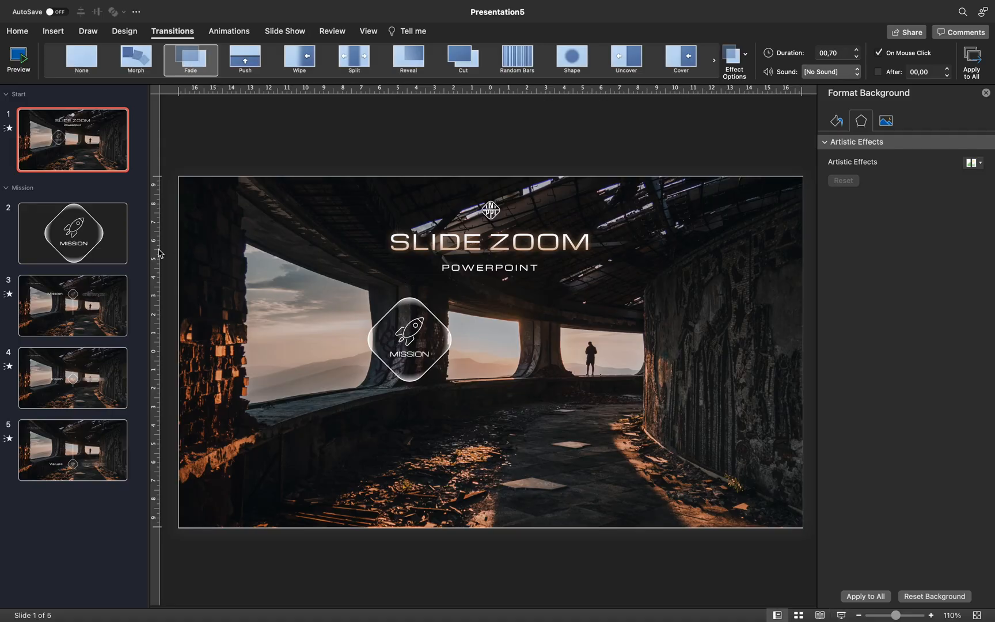
Step: Make the Mission cover slide advance automatically after 00,00 instead of on mouse click
{"action": "left_click", "coordinate": [72, 234]}
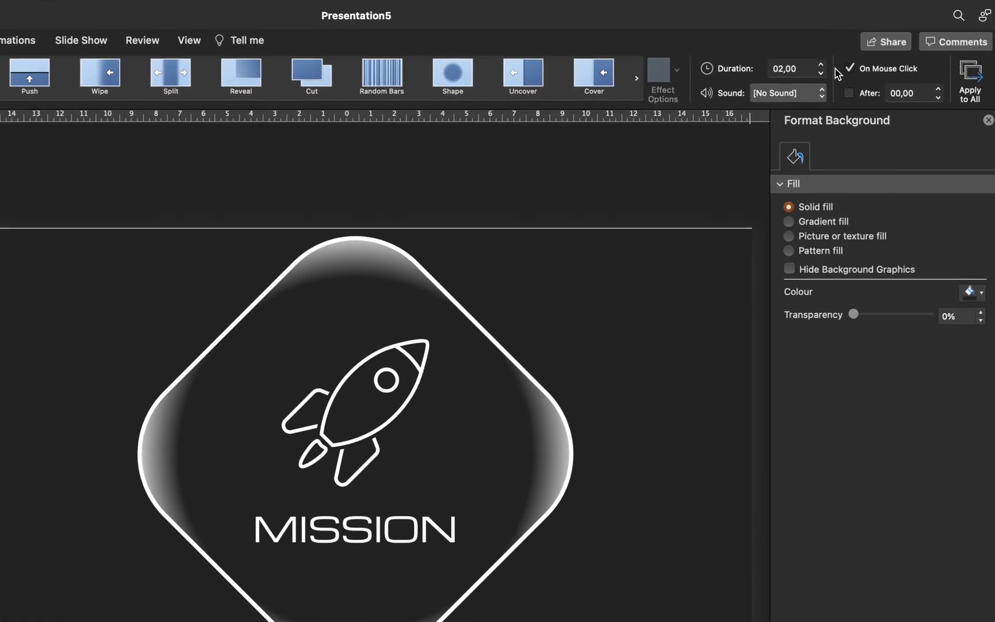
{"action": "left_click", "coordinate": [849, 93]}
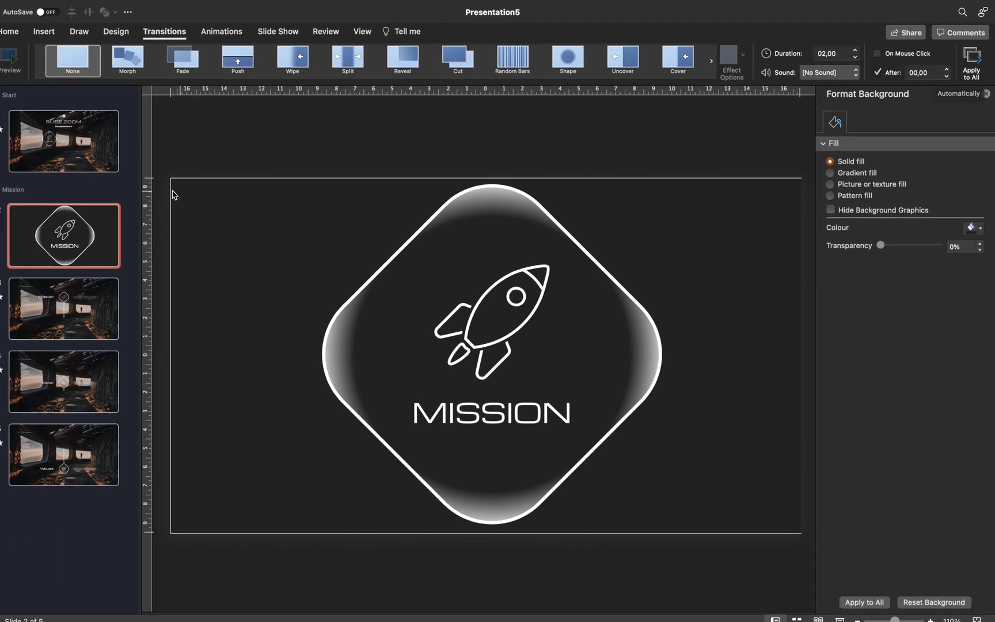
{"action": "left_click", "coordinate": [62, 140]}
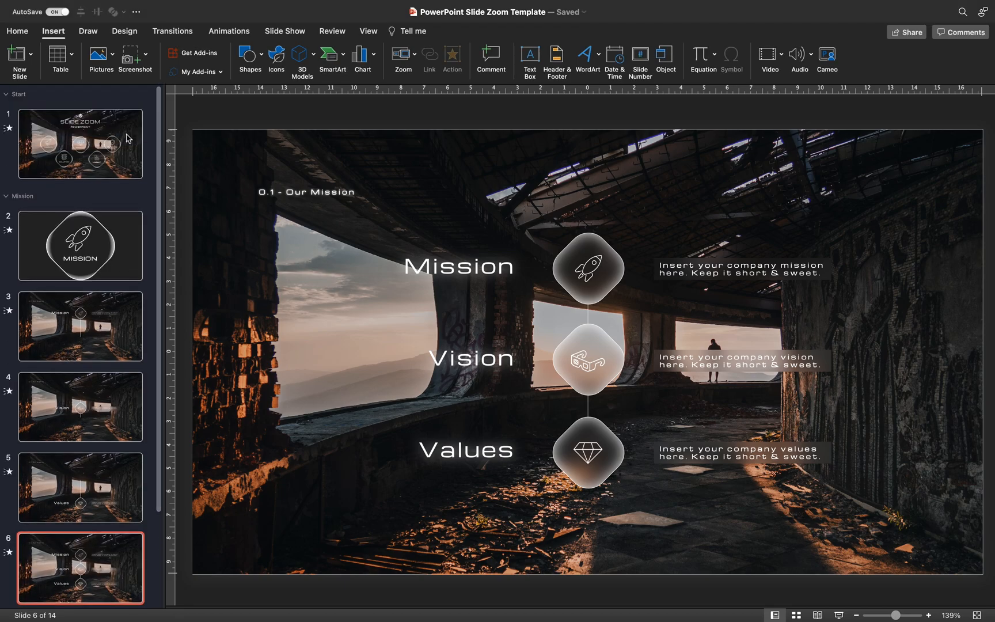
Step: Show the Slide Zoom template's title slide with its five frosted section zoom icons
{"action": "left_click", "coordinate": [80, 142]}
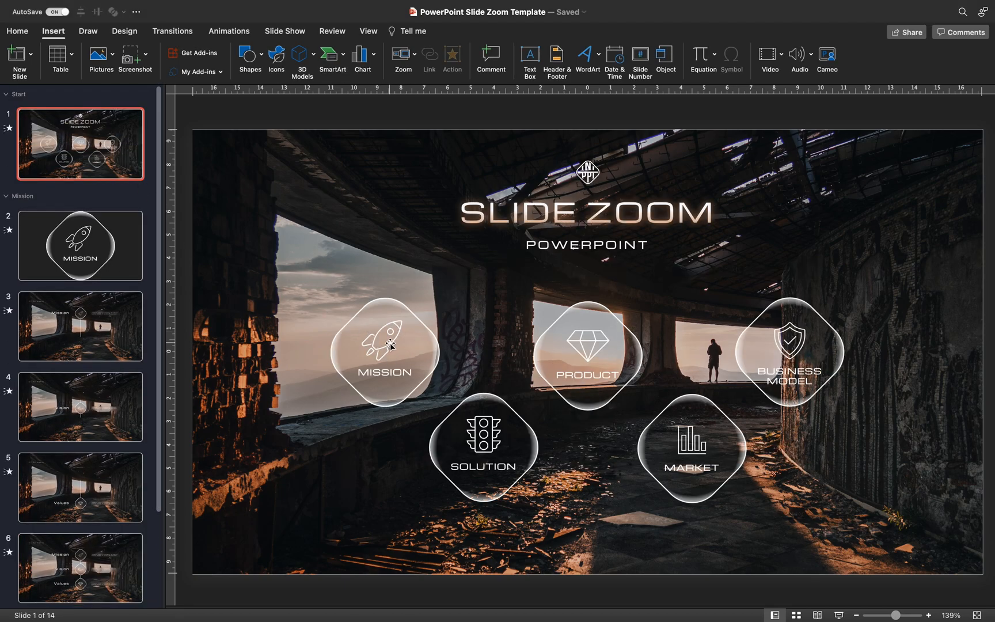